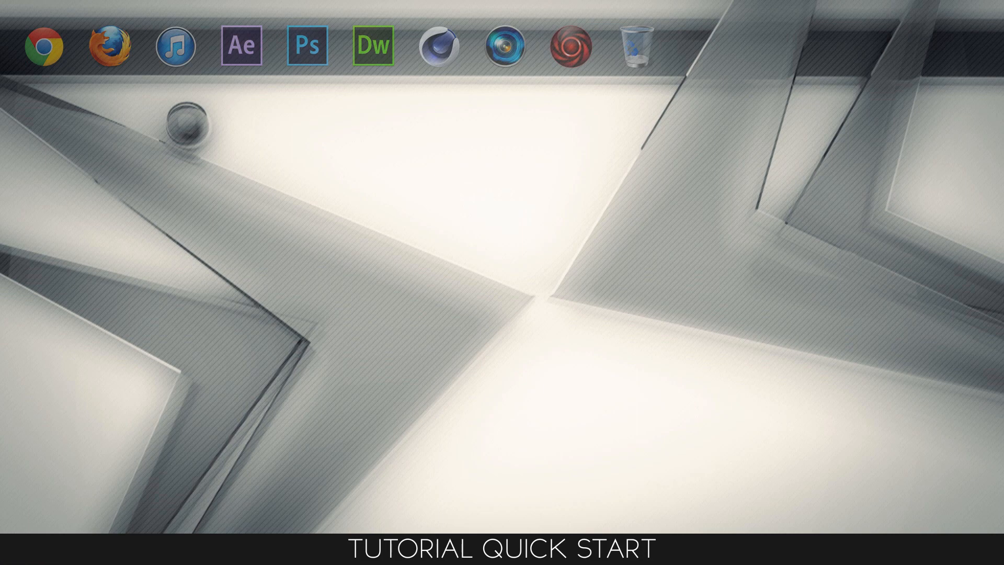
Step: Launch Photoshop from the Ps icon in the desktop dock
click(308, 56)
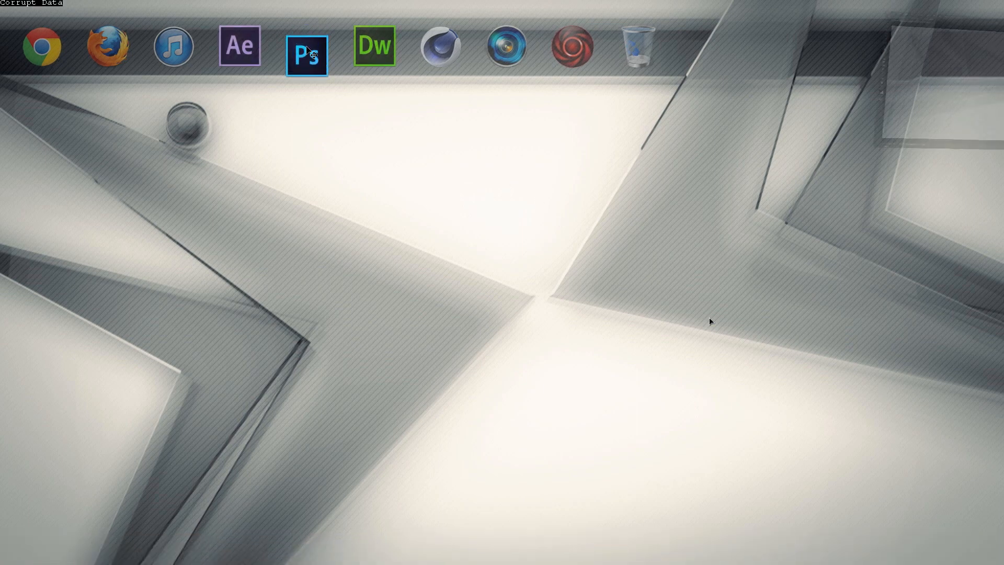
click(307, 46)
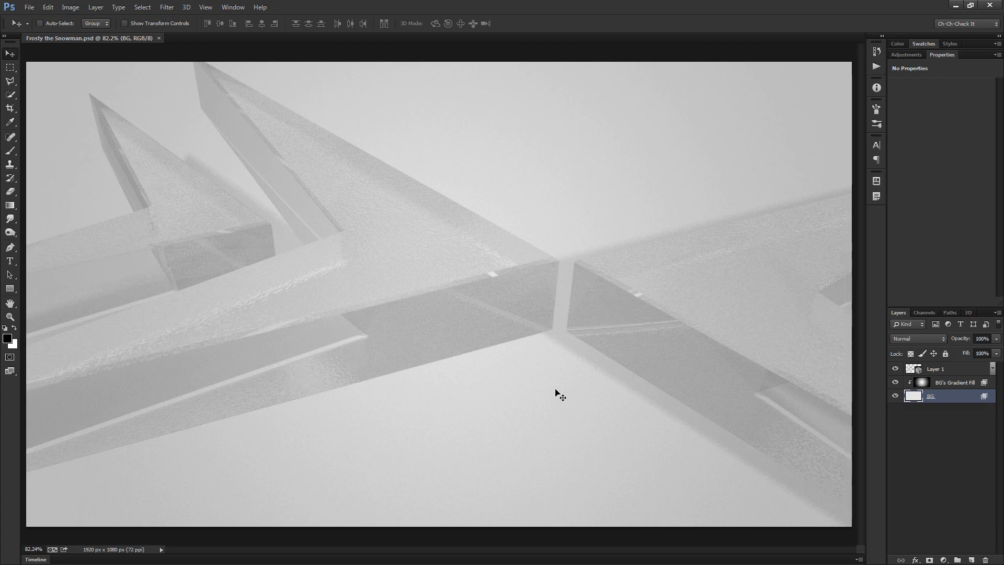
mouse_move(572, 391)
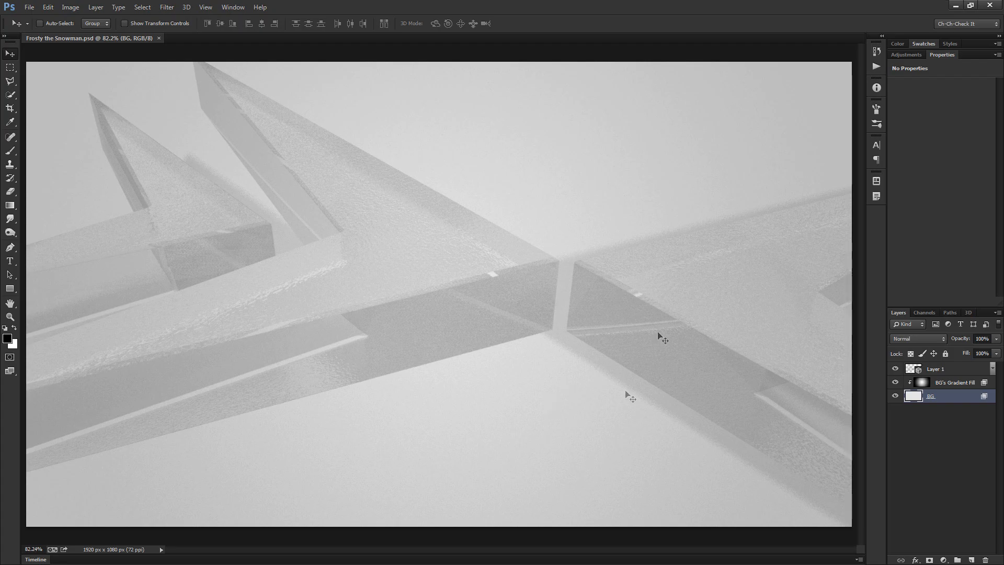
mouse_move(598, 408)
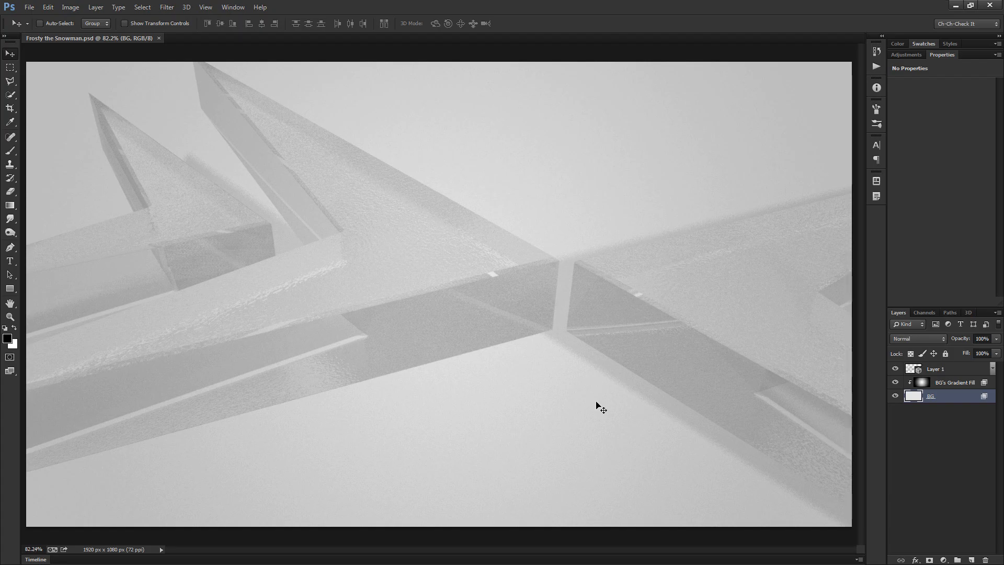
mouse_move(287, 338)
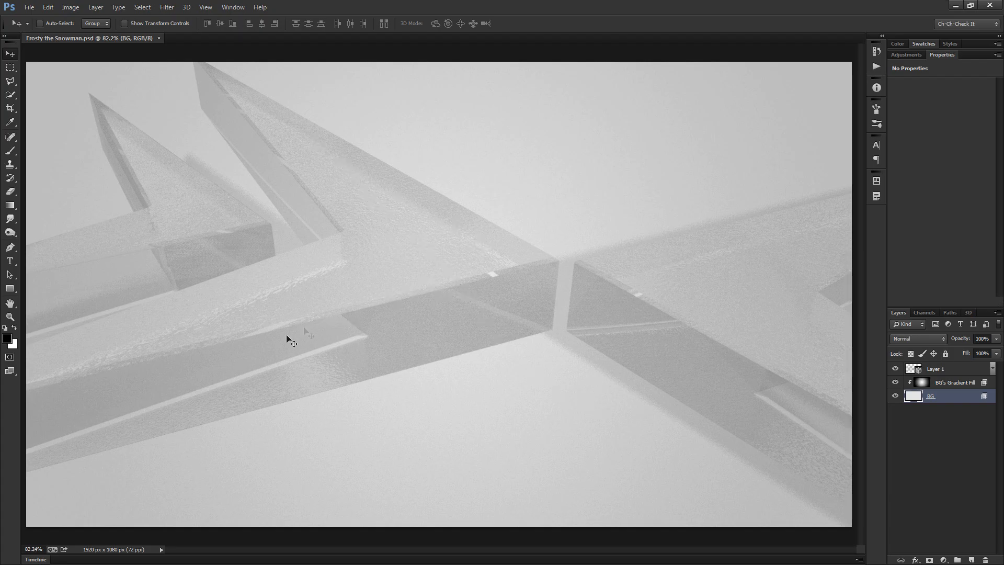
mouse_move(574, 404)
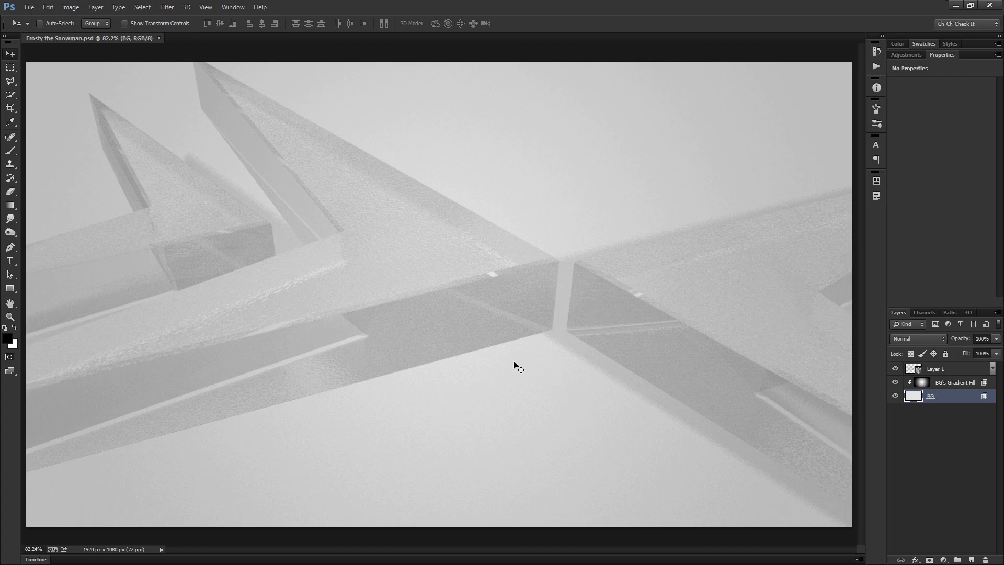
mouse_move(571, 418)
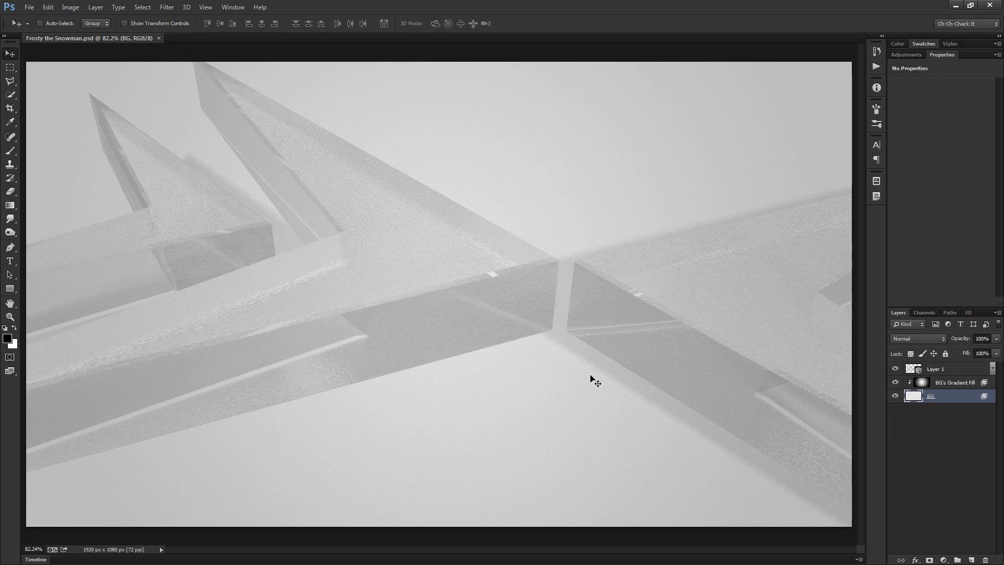
mouse_move(602, 396)
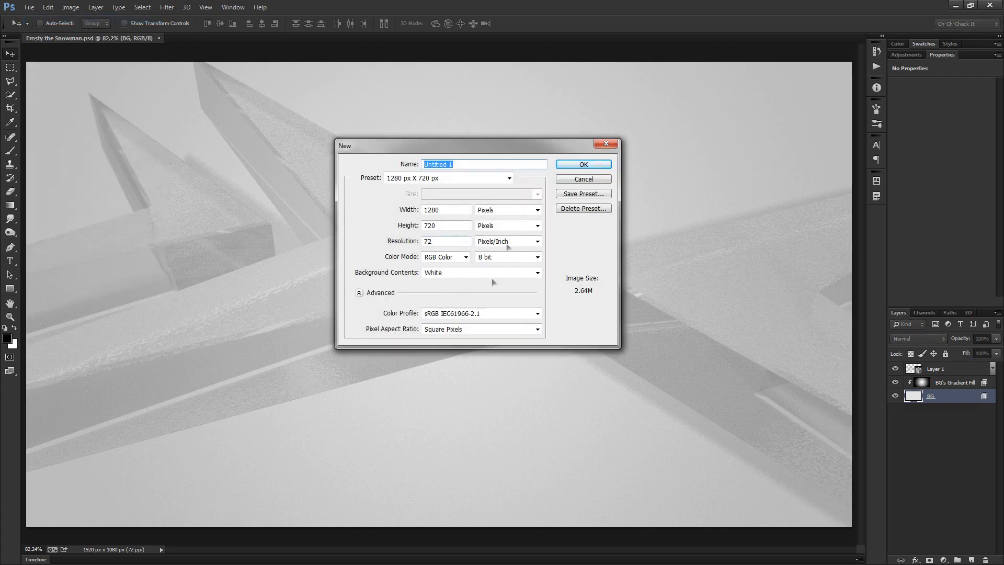
Step: Create a new document using the 1920 × 1080 px preset
click(508, 178)
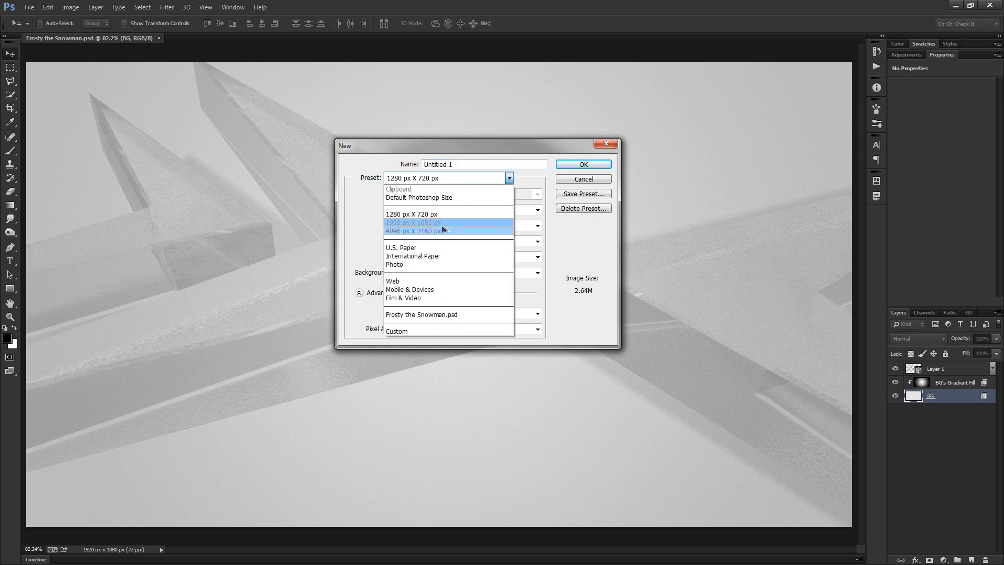
click(411, 223)
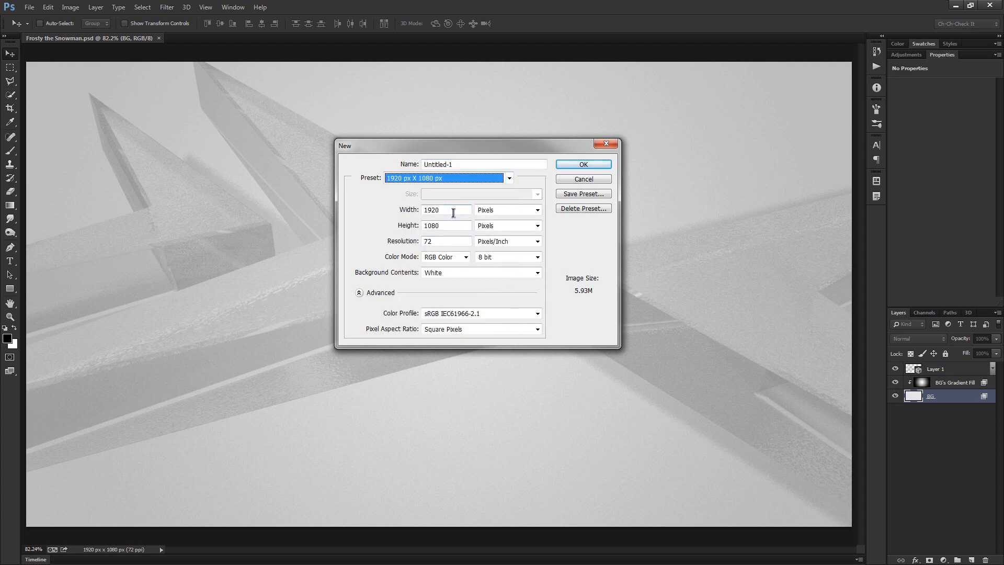
mouse_move(455, 281)
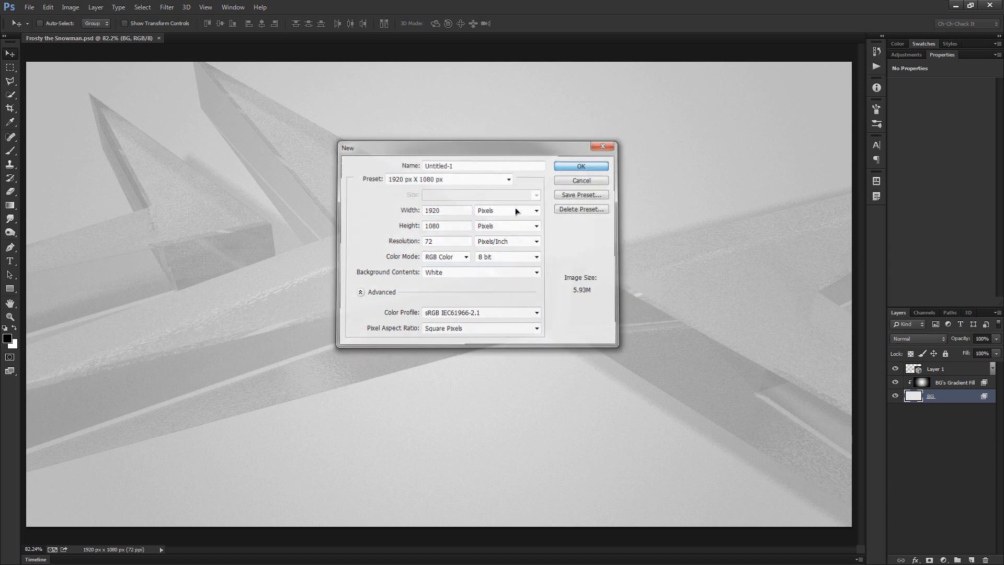
click(581, 166)
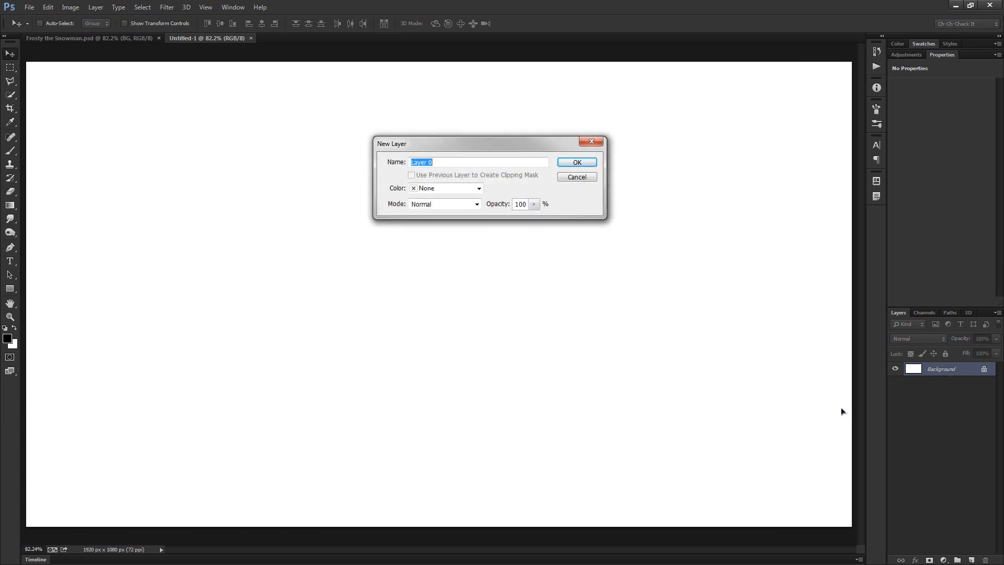
Step: Confirm naming the converted Background layer BG
click(577, 162)
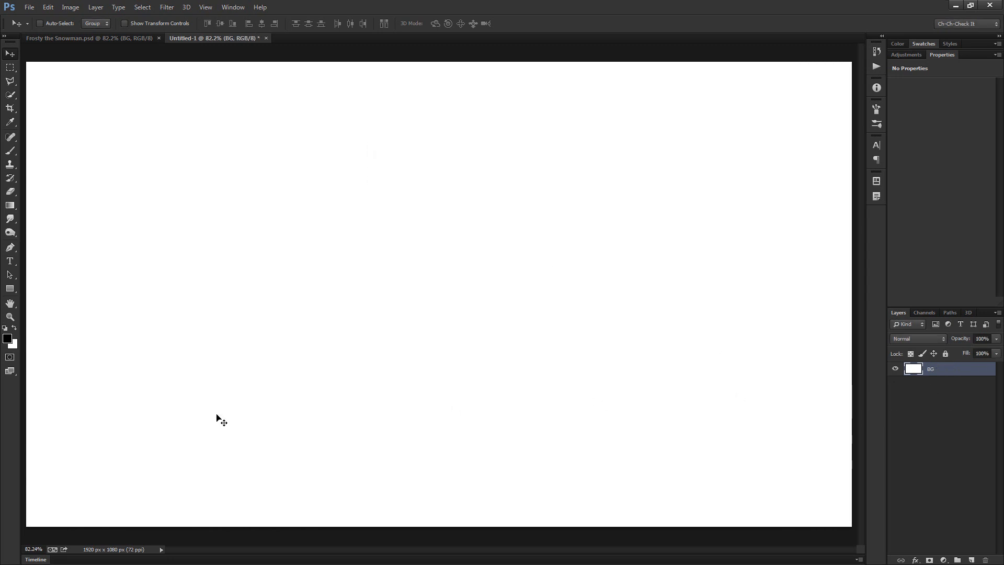
mouse_move(316, 363)
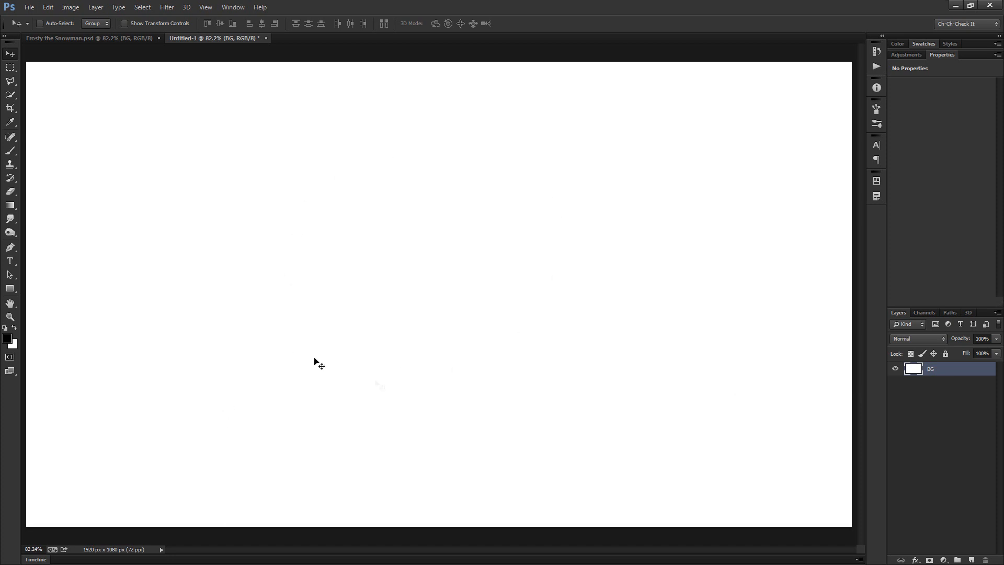
mouse_move(291, 216)
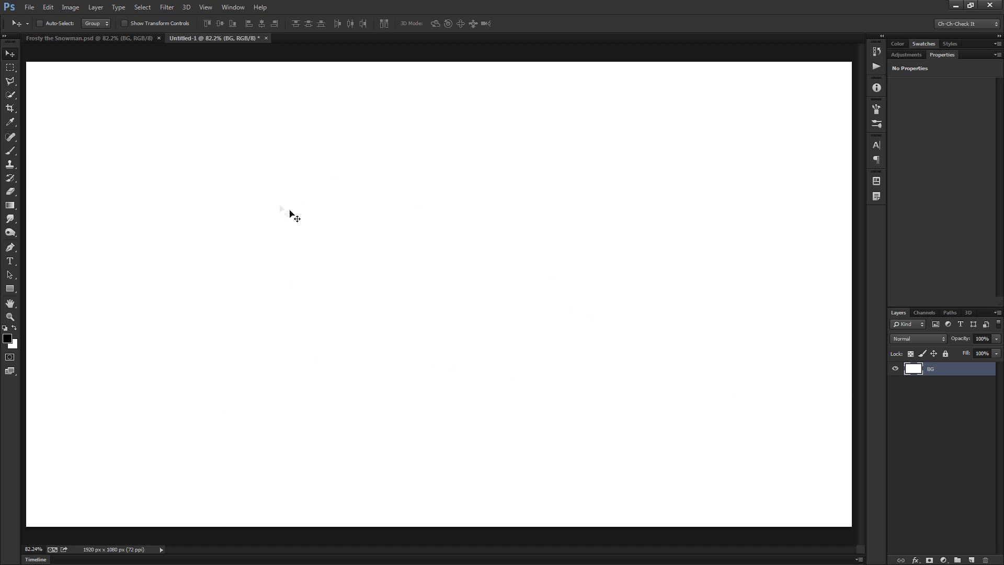
mouse_move(446, 262)
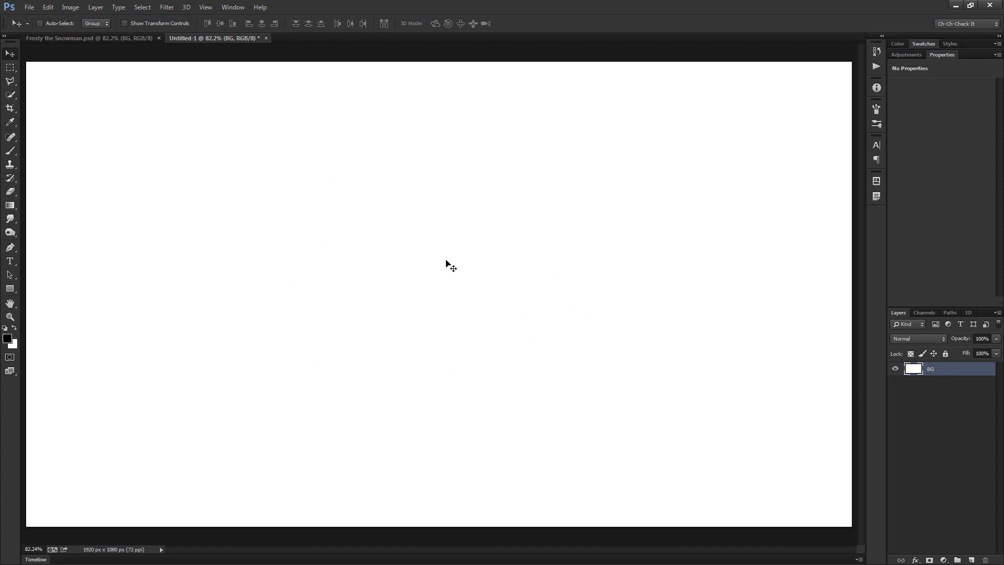
Step: Set the foreground colour to light grey #e3e3e3
click(6, 338)
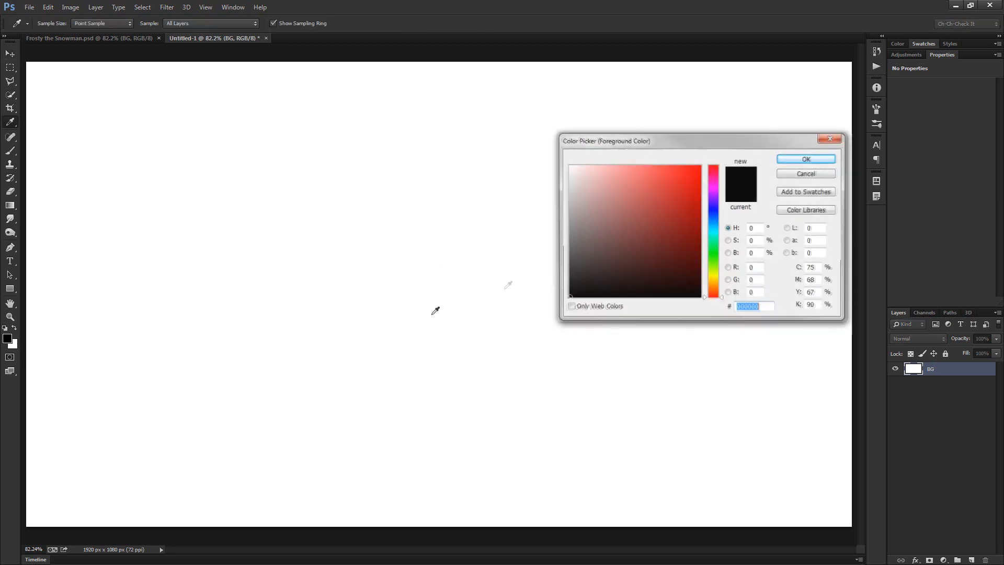
click(569, 179)
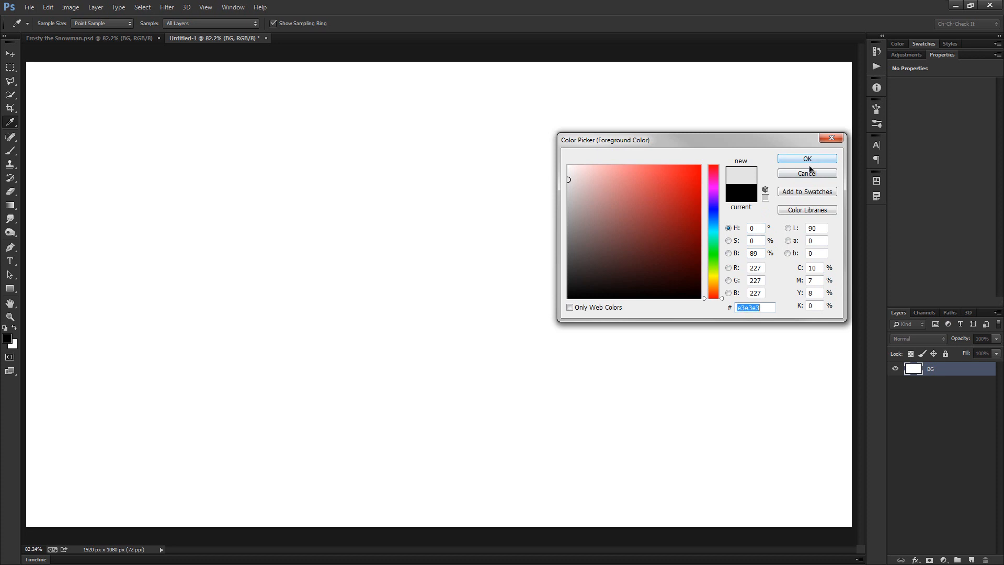
click(807, 158)
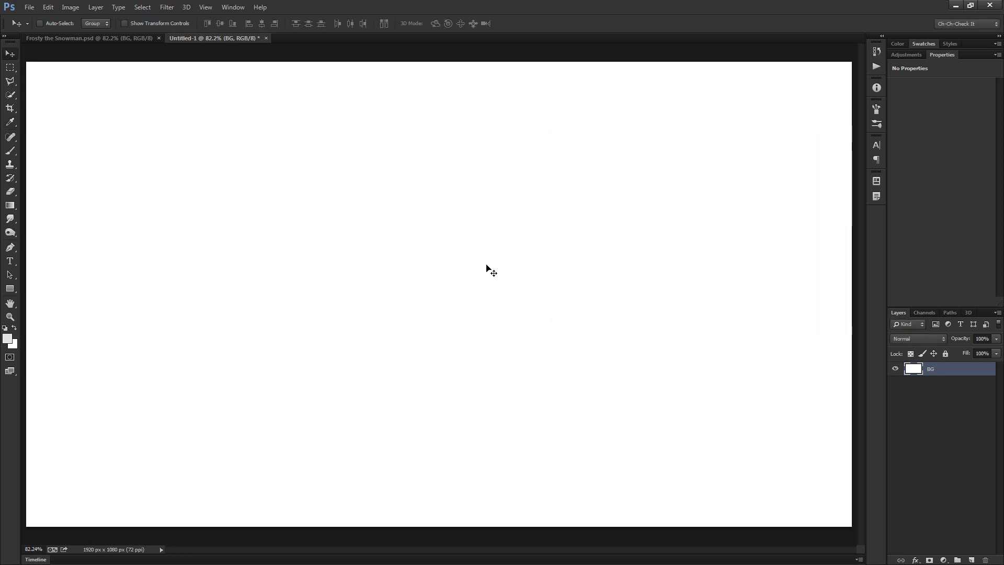
mouse_move(398, 277)
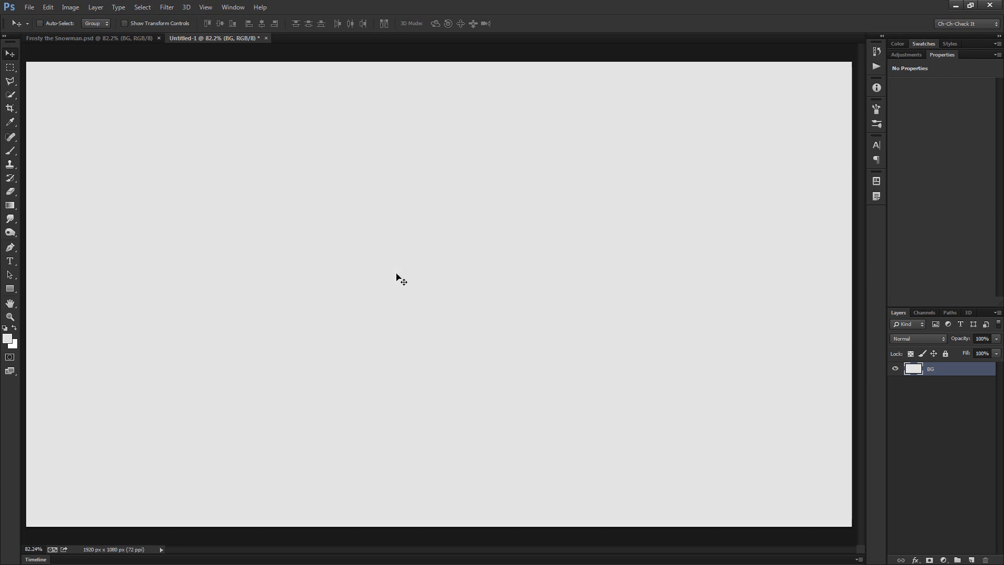
mouse_move(611, 369)
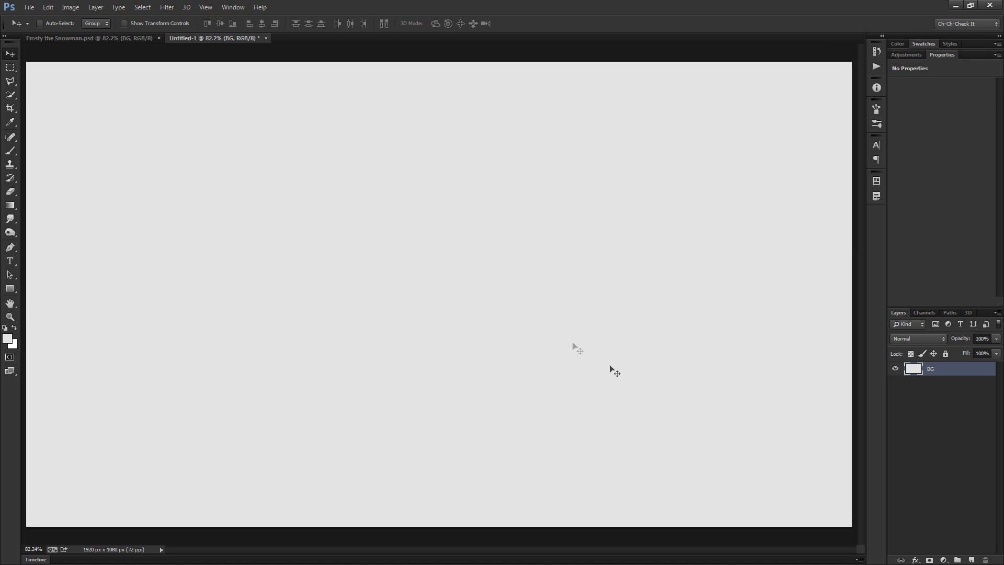
mouse_move(87, 196)
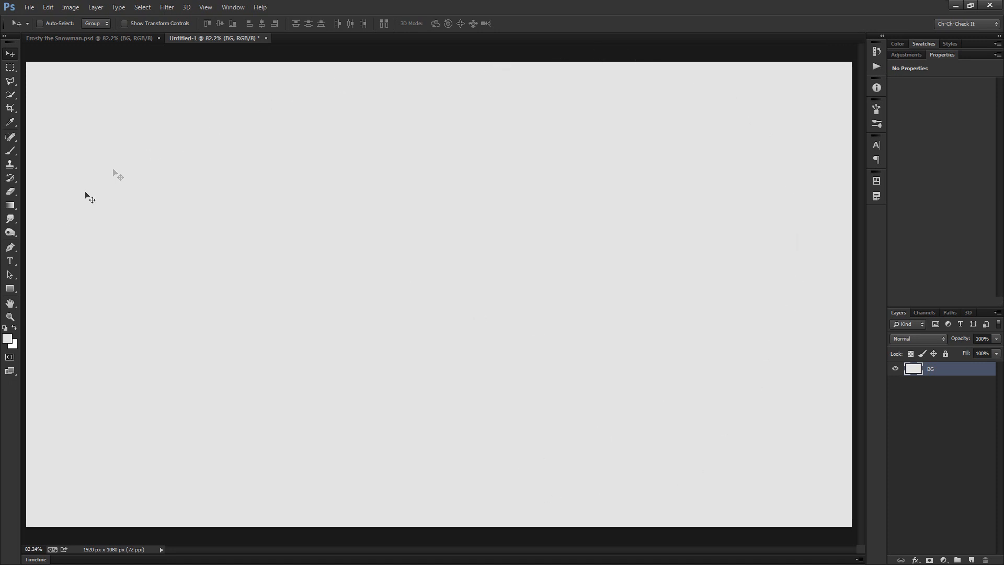
mouse_move(678, 313)
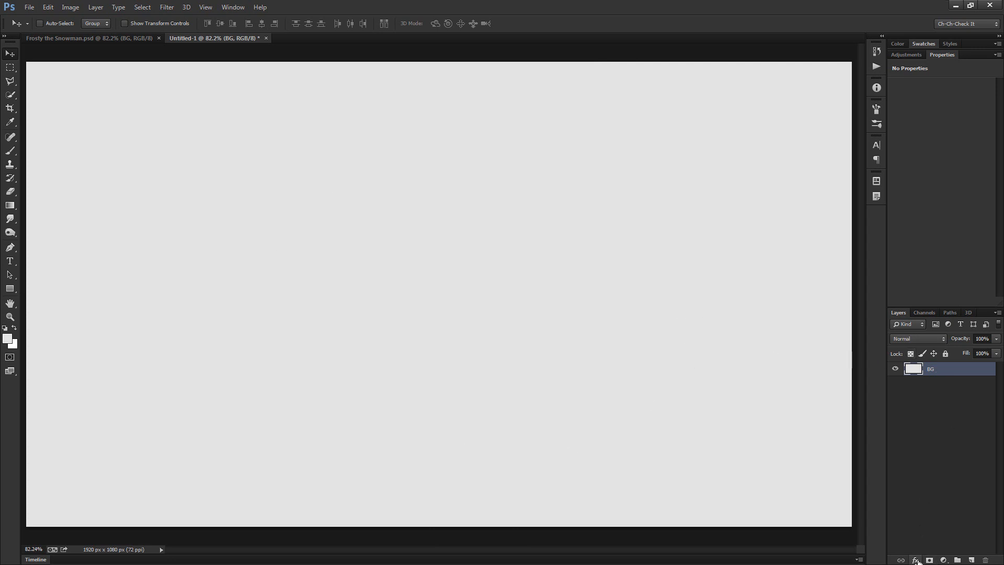
Step: Add a Multiply Gradient Overlay to BG at 20% opacity, reversed and radial
click(914, 559)
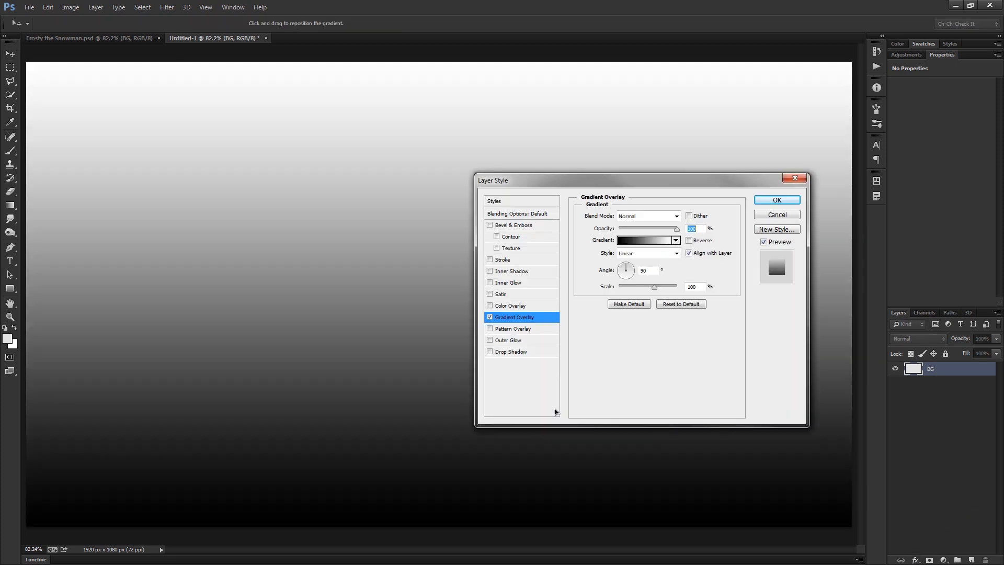
click(675, 216)
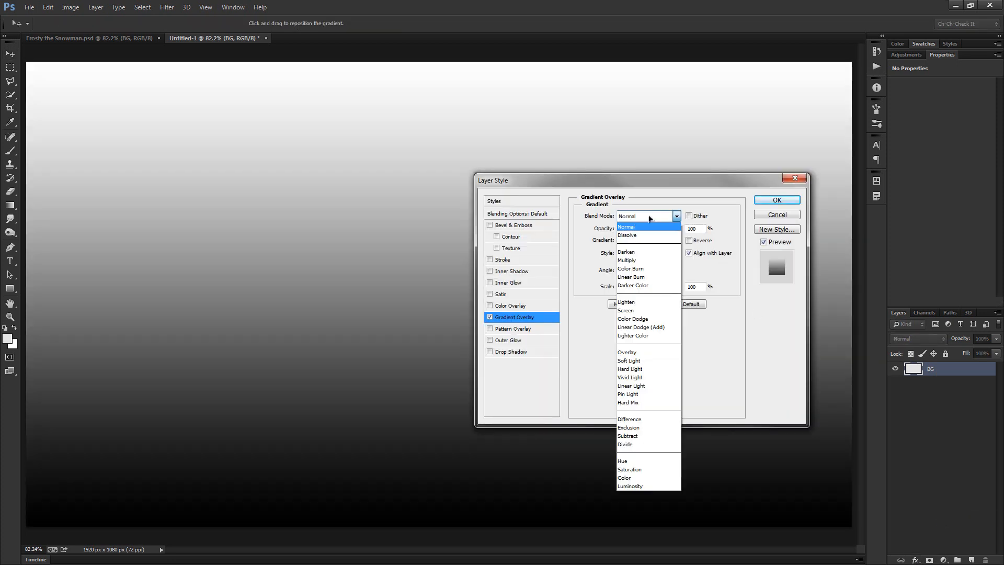
click(627, 260)
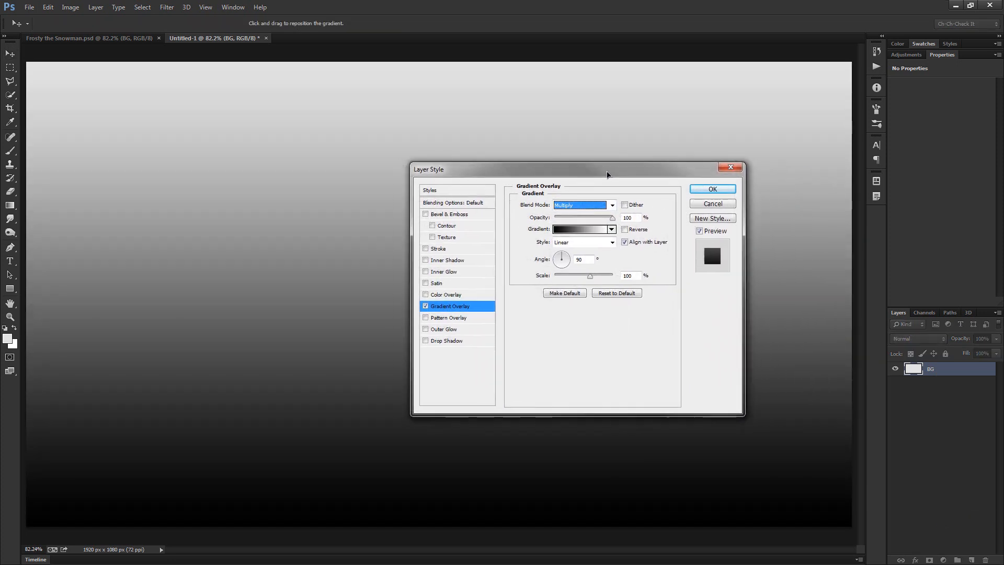
drag(607, 169, 536, 167)
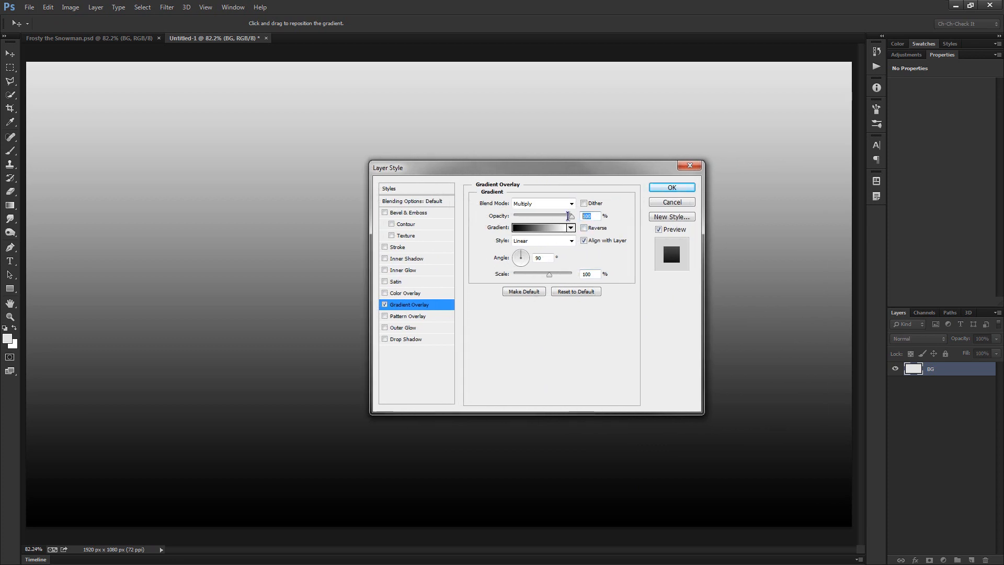
mouse_move(546, 215)
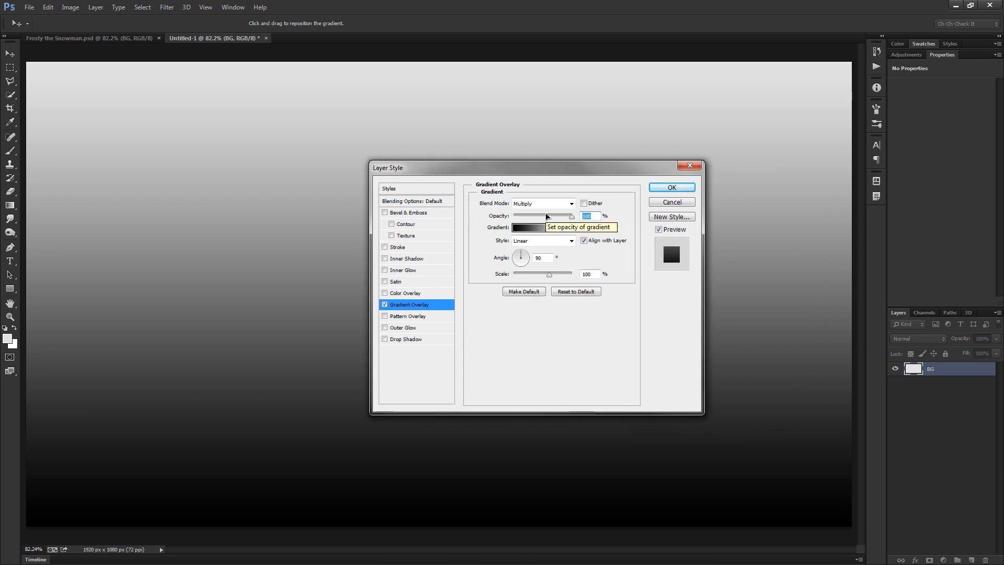
drag(570, 216, 525, 216)
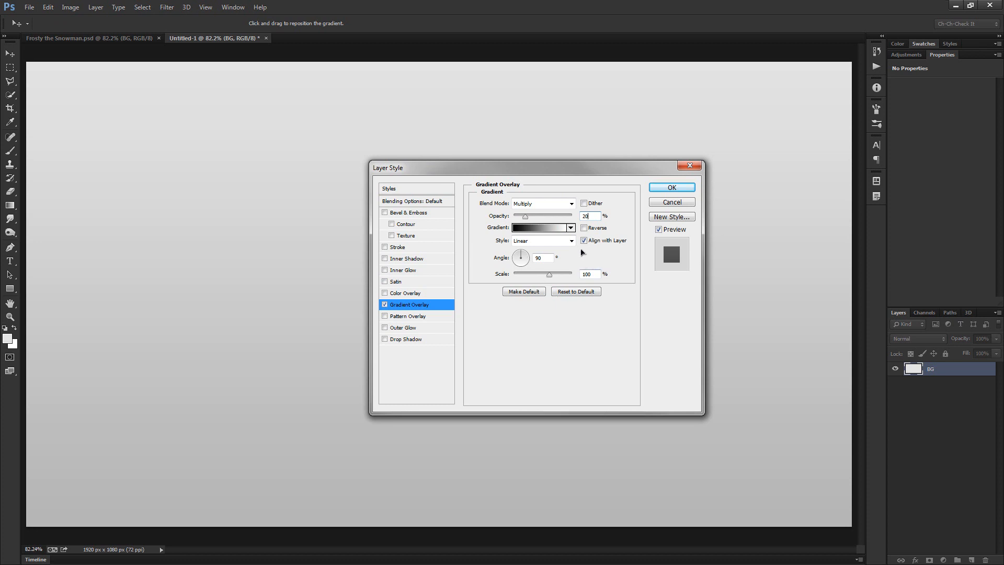
click(584, 227)
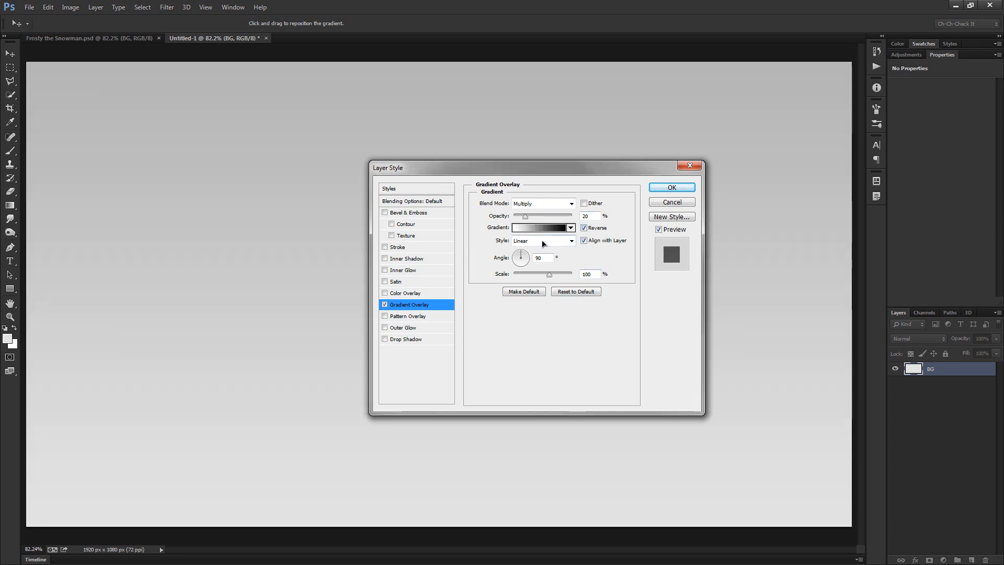
click(543, 240)
text(150)
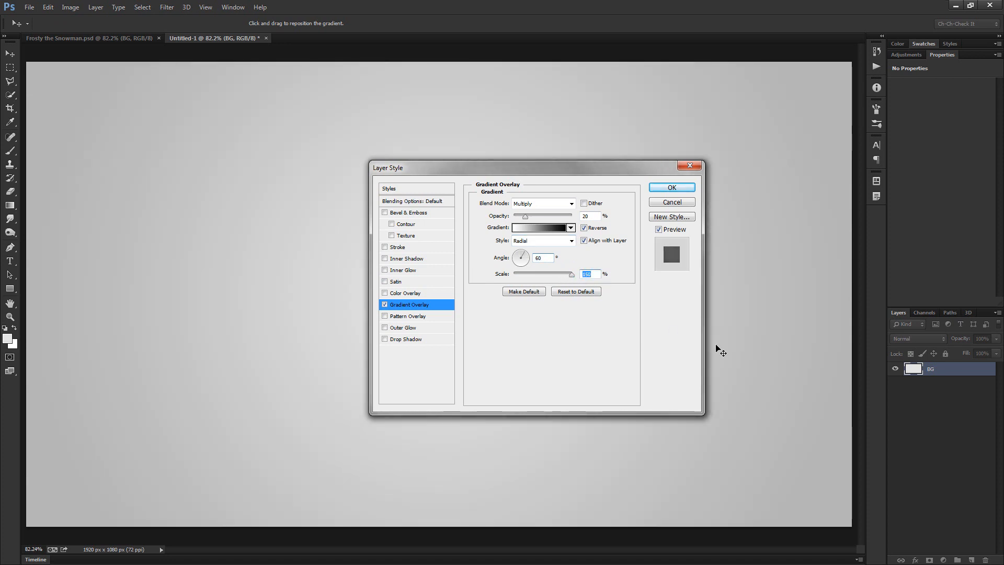
mouse_move(624, 242)
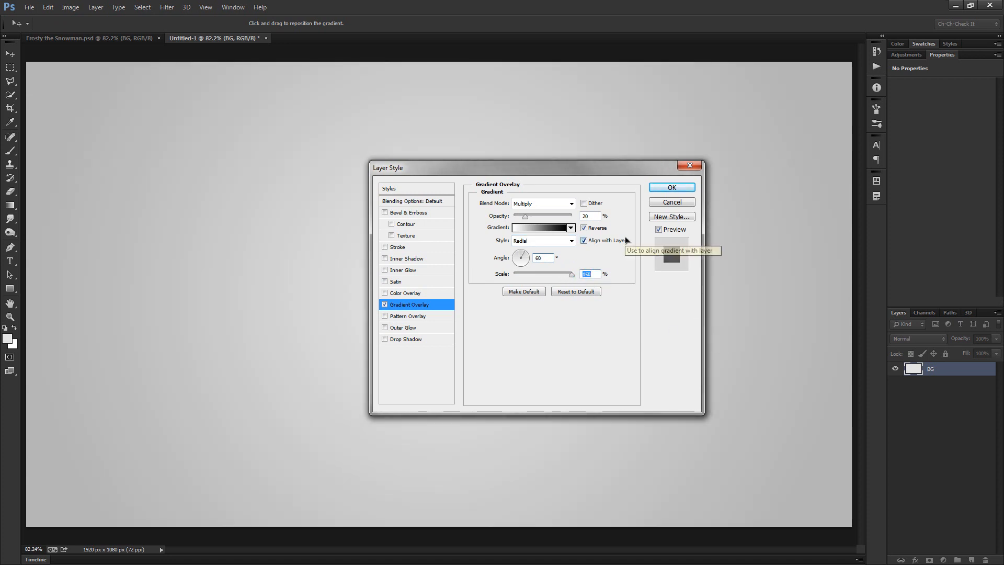
click(672, 187)
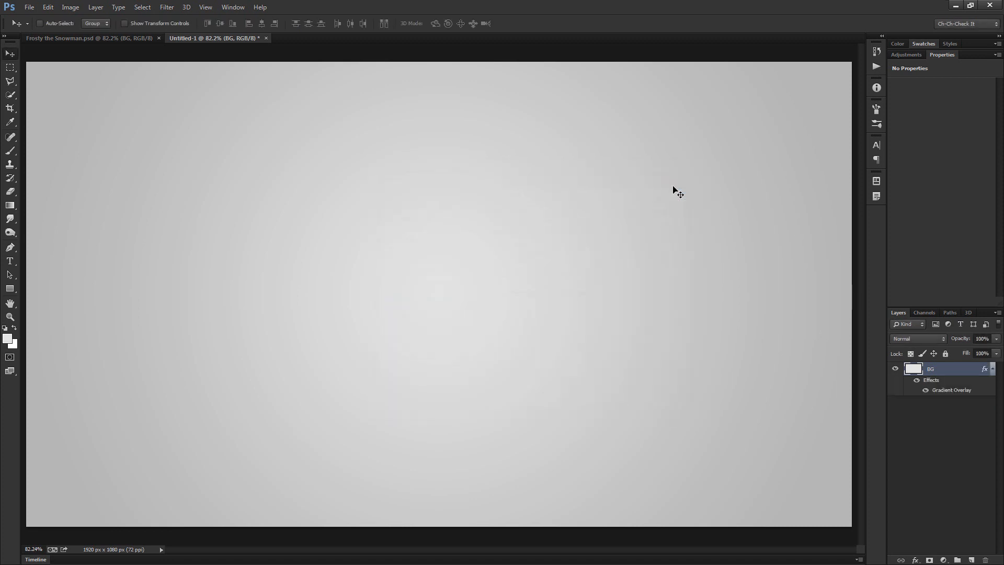
mouse_move(343, 228)
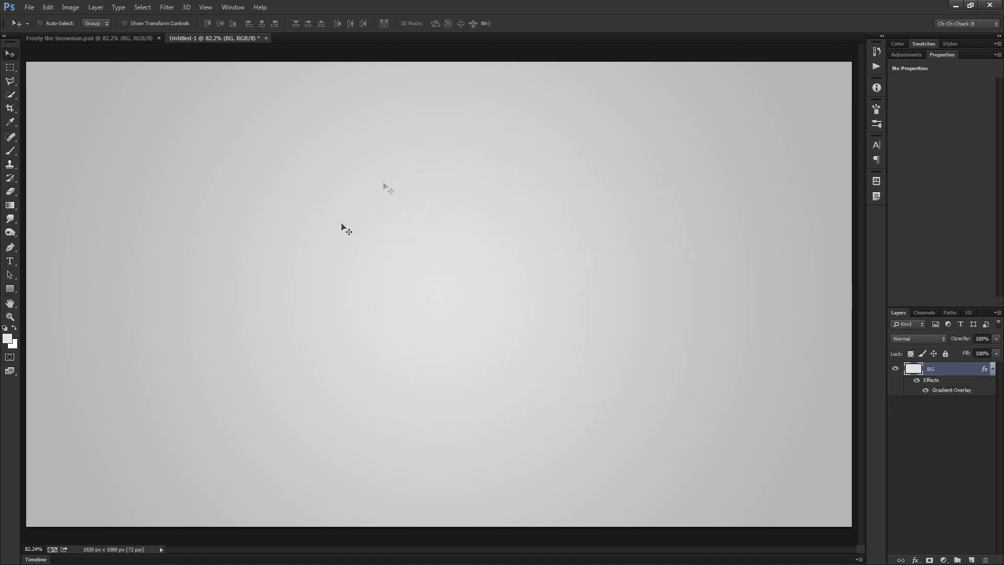
mouse_move(251, 435)
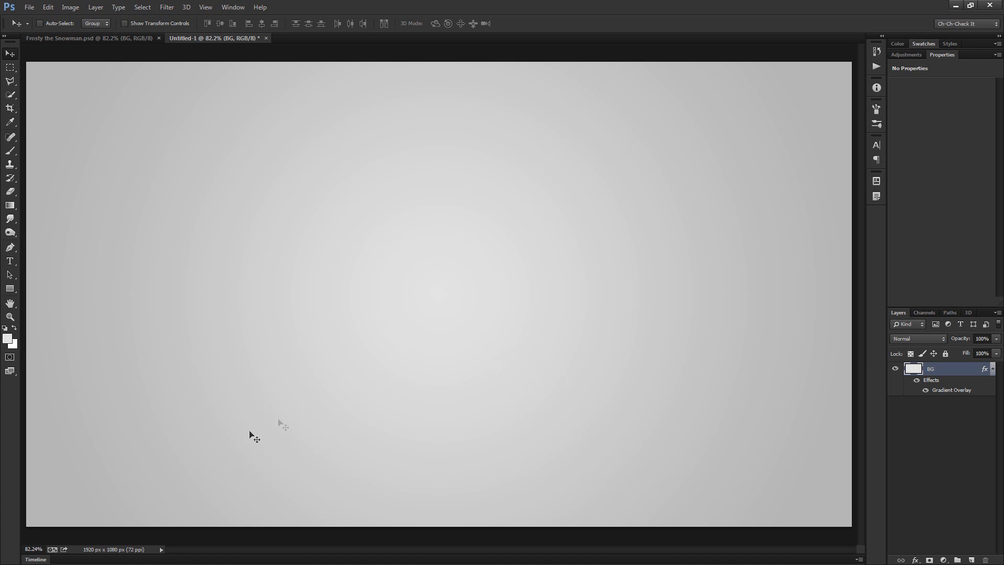
mouse_move(722, 358)
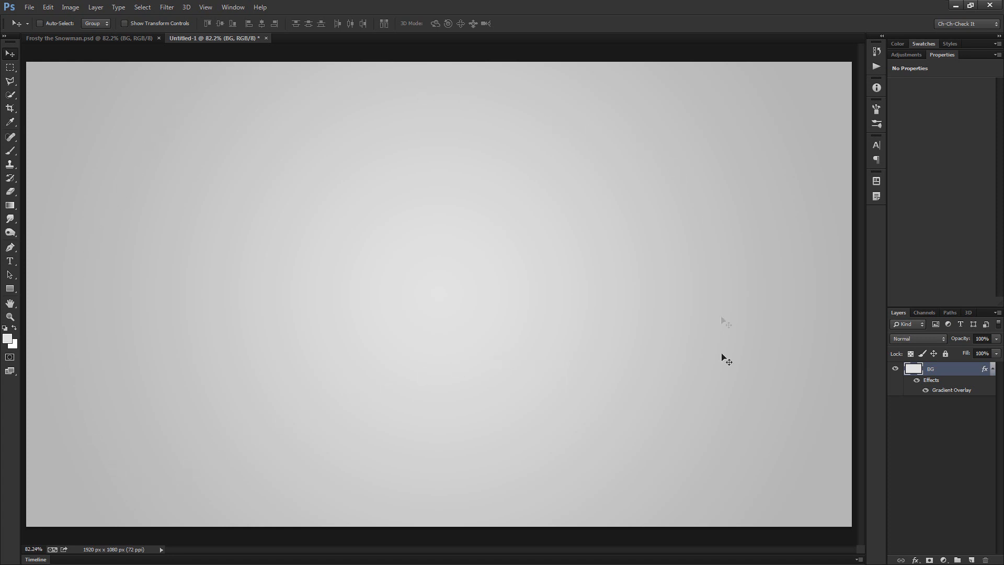
mouse_move(339, 273)
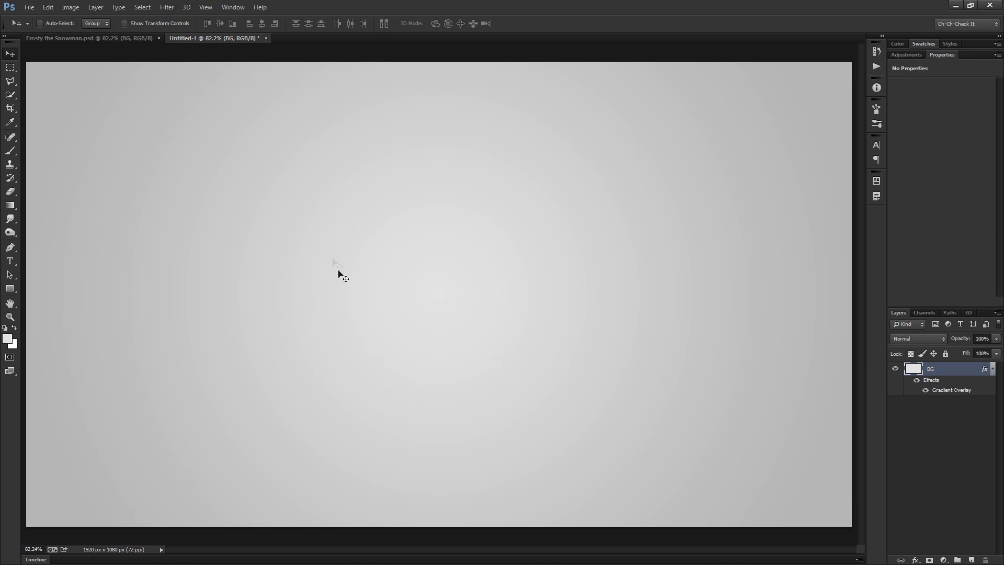
mouse_move(549, 324)
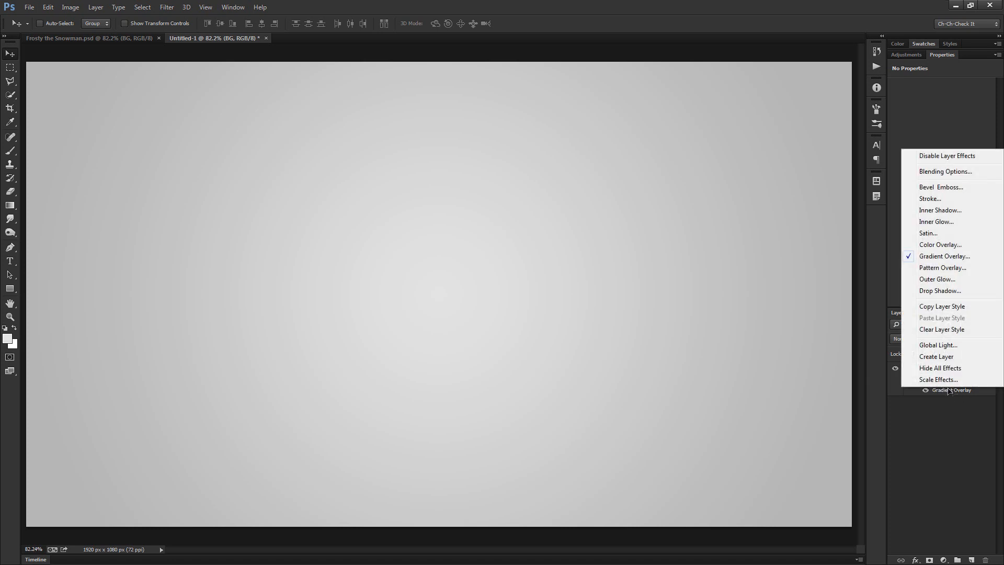
mouse_move(956, 364)
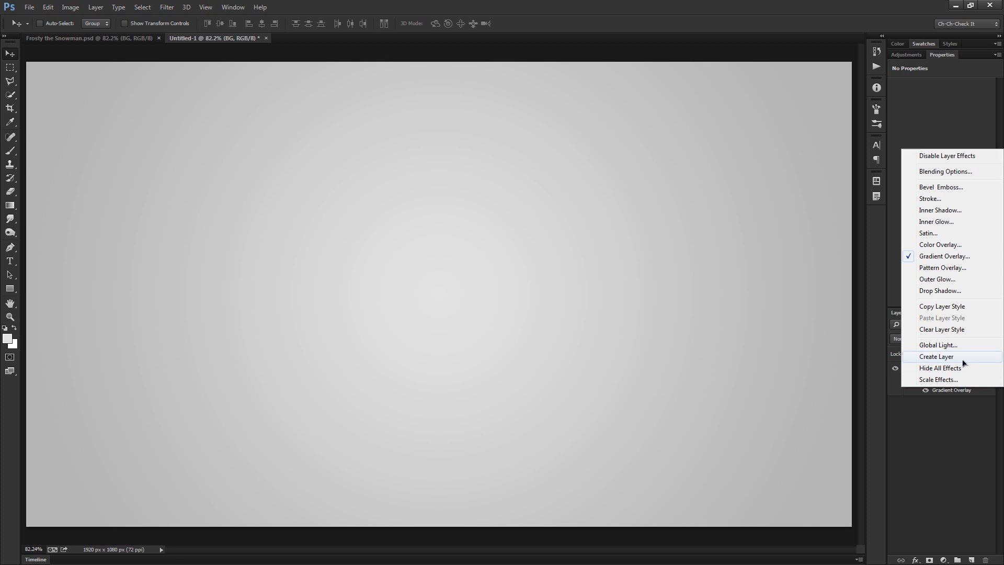
Step: Convert BG's Gradient Overlay effect into the separate layer BG's Gradient Fill
click(936, 356)
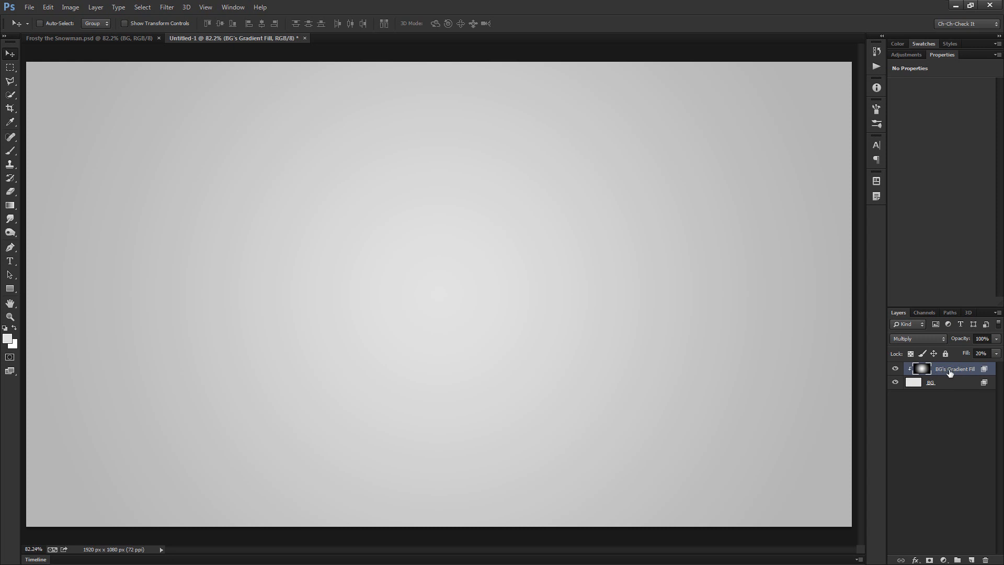
Step: Apply Add Noise at 3%, Gaussian and monochromatic, to the gradient fill layer
click(183, 7)
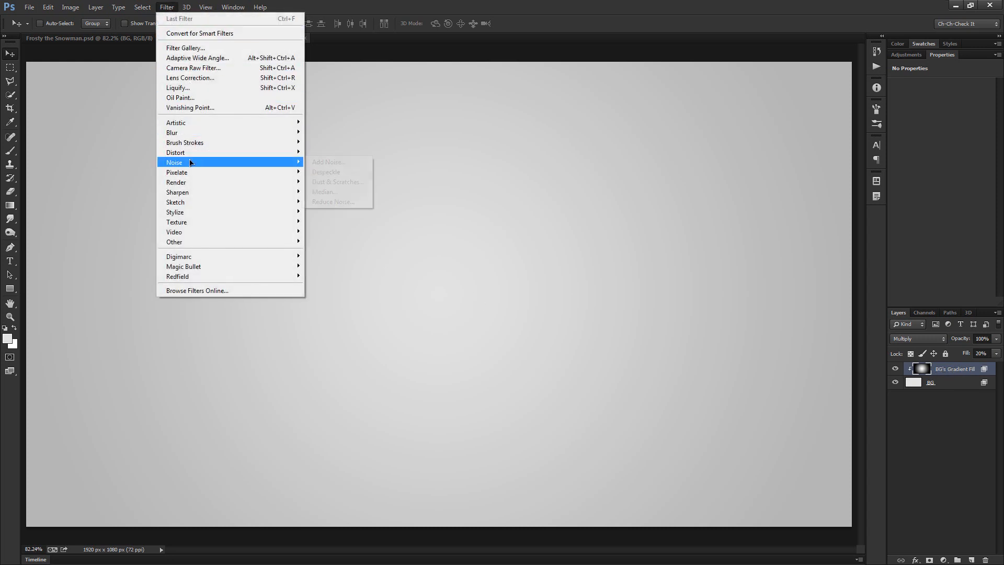
click(327, 161)
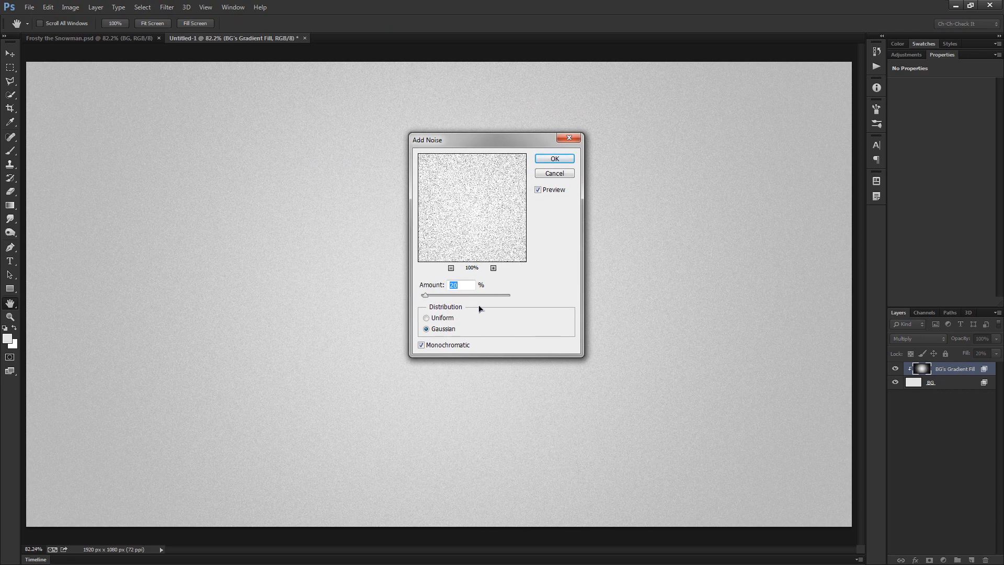
text(3)
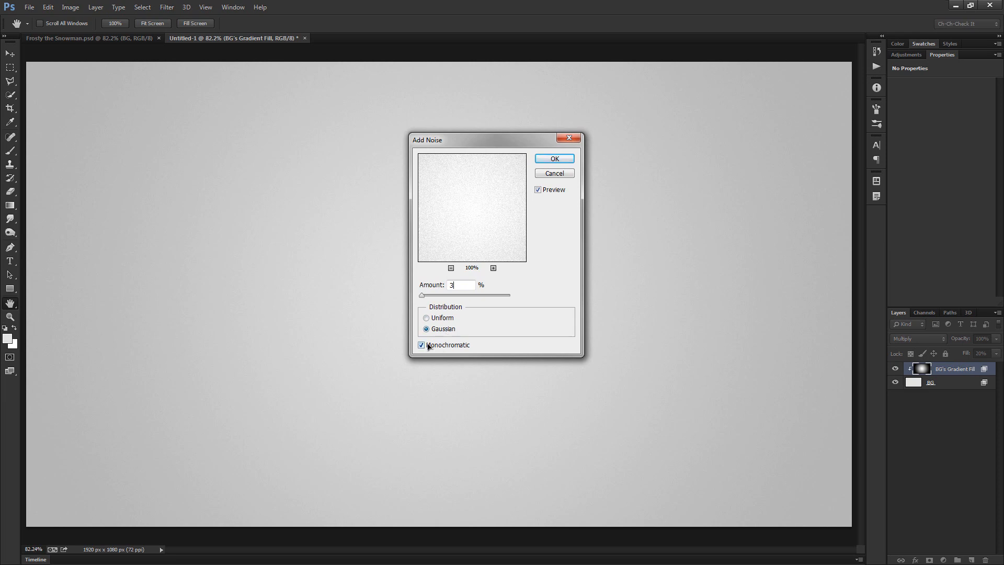
click(553, 159)
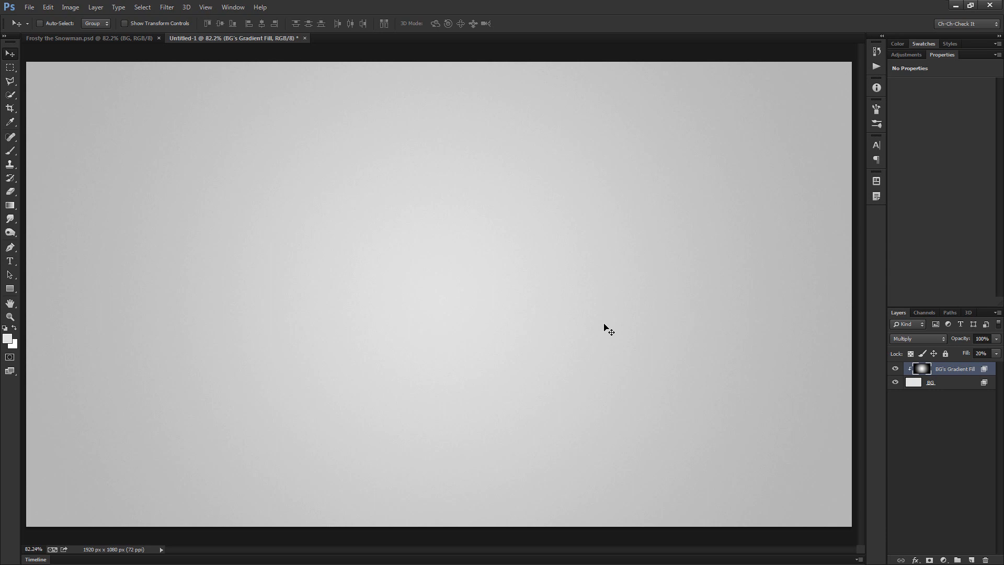
mouse_move(13, 263)
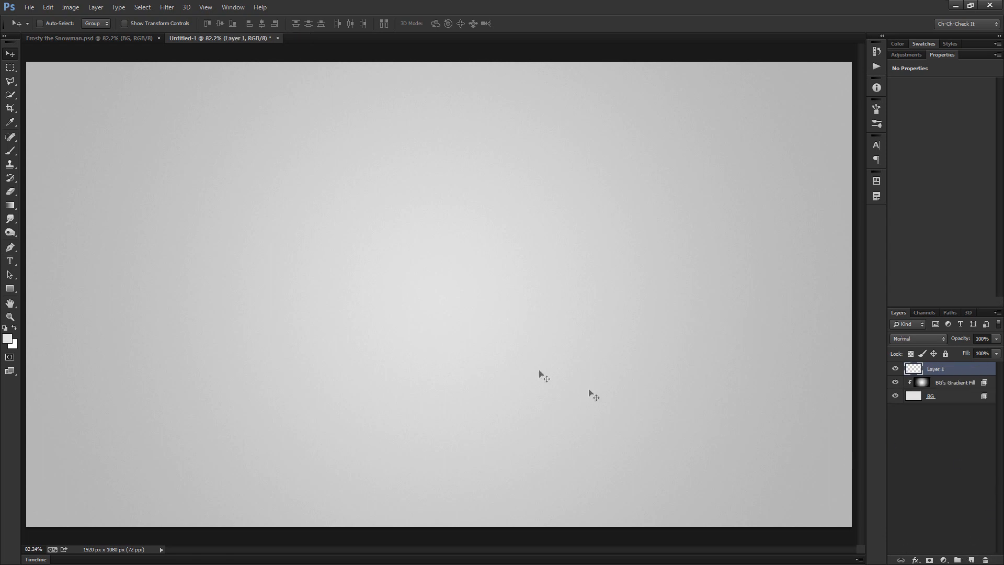
mouse_move(308, 384)
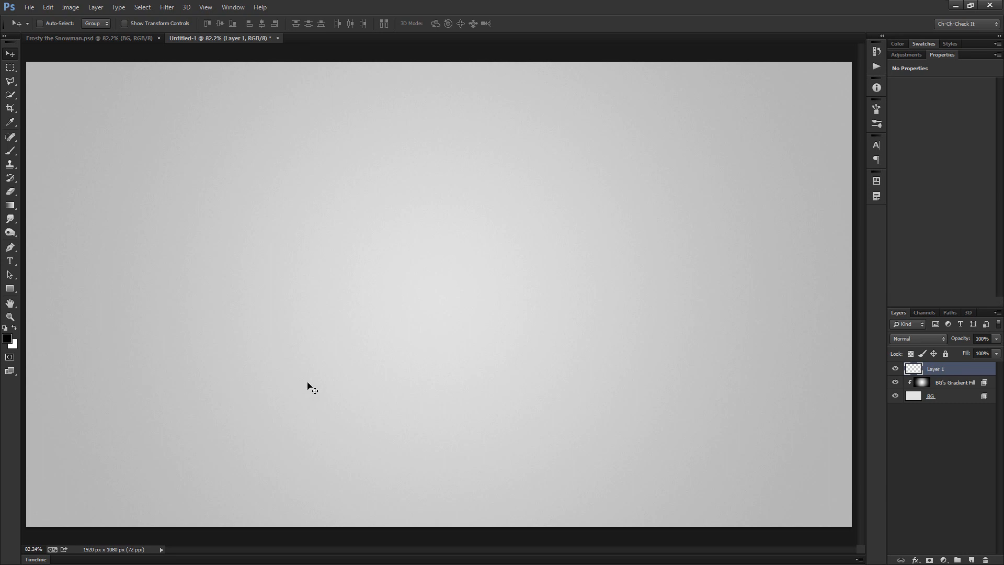
mouse_move(431, 345)
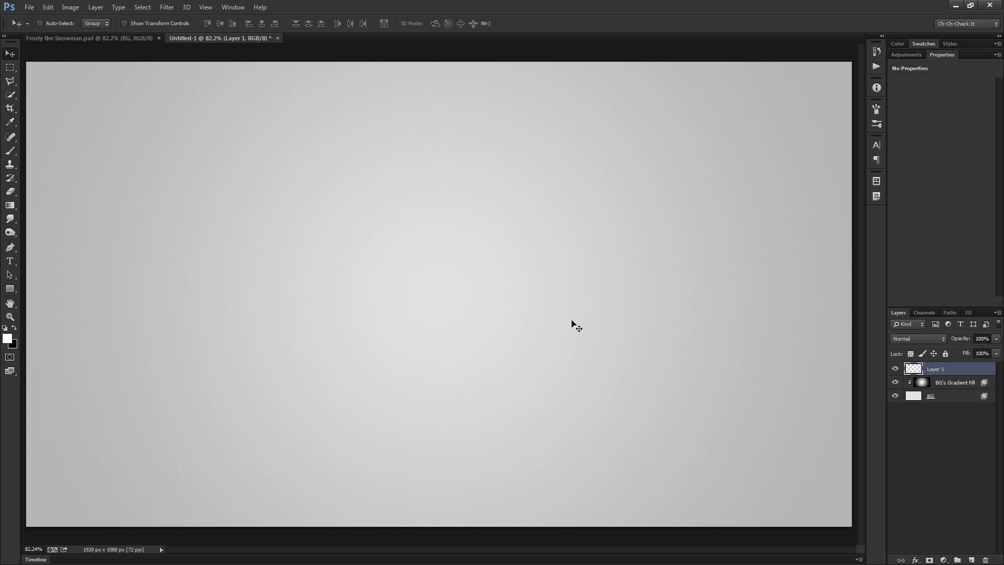
mouse_move(477, 328)
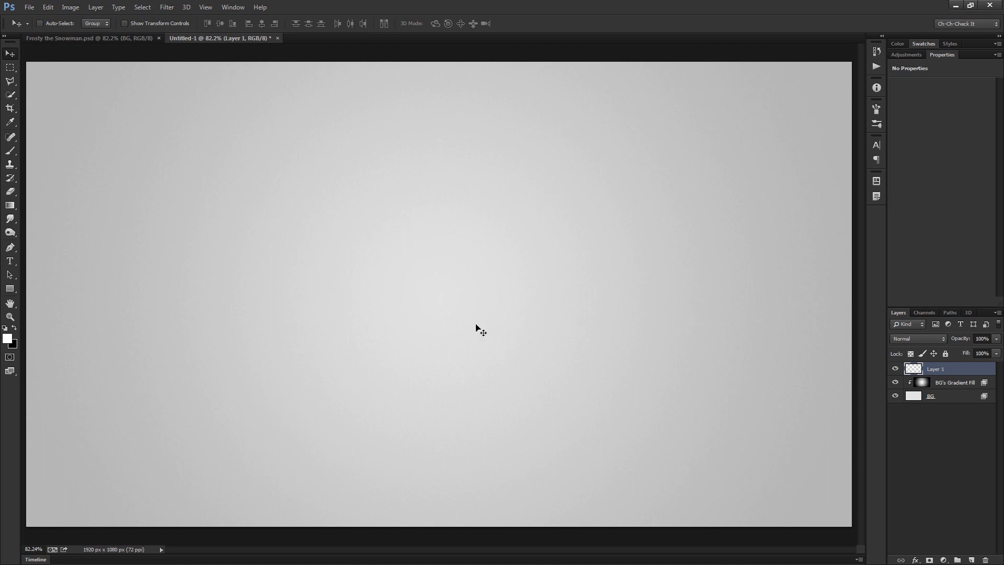
mouse_move(428, 299)
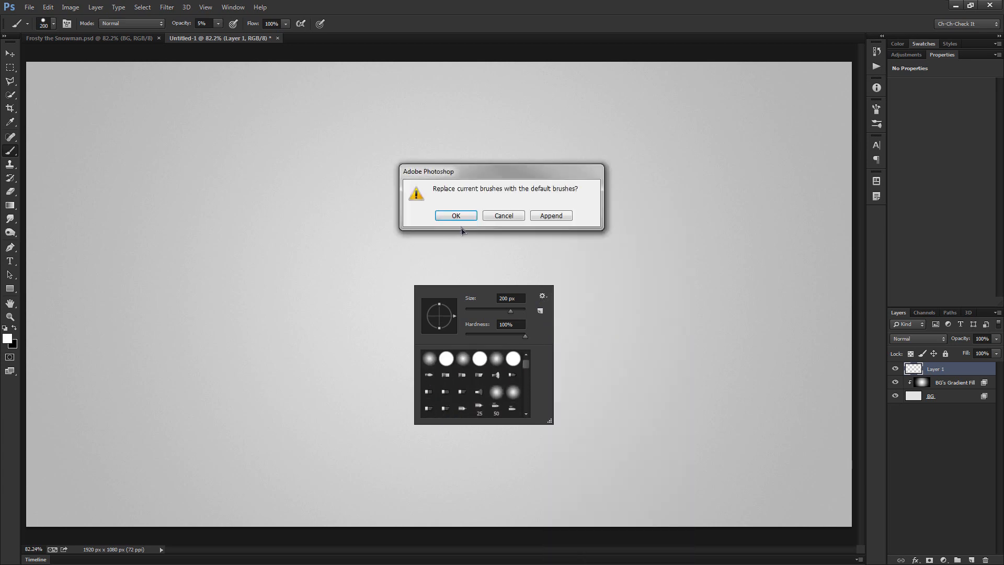
Step: Reset brushes to default and move the white chevron logo right into centre
click(456, 215)
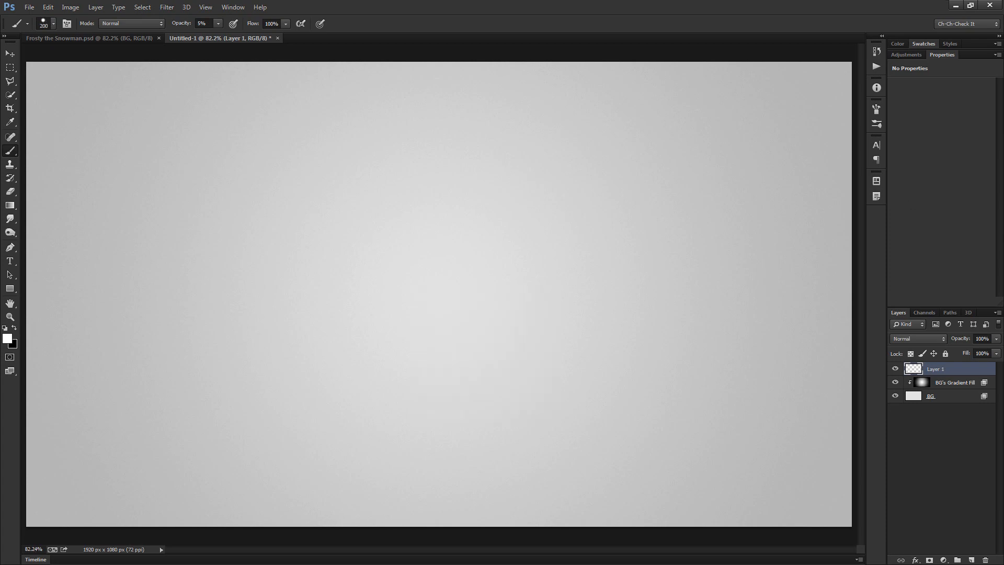
mouse_move(228, 355)
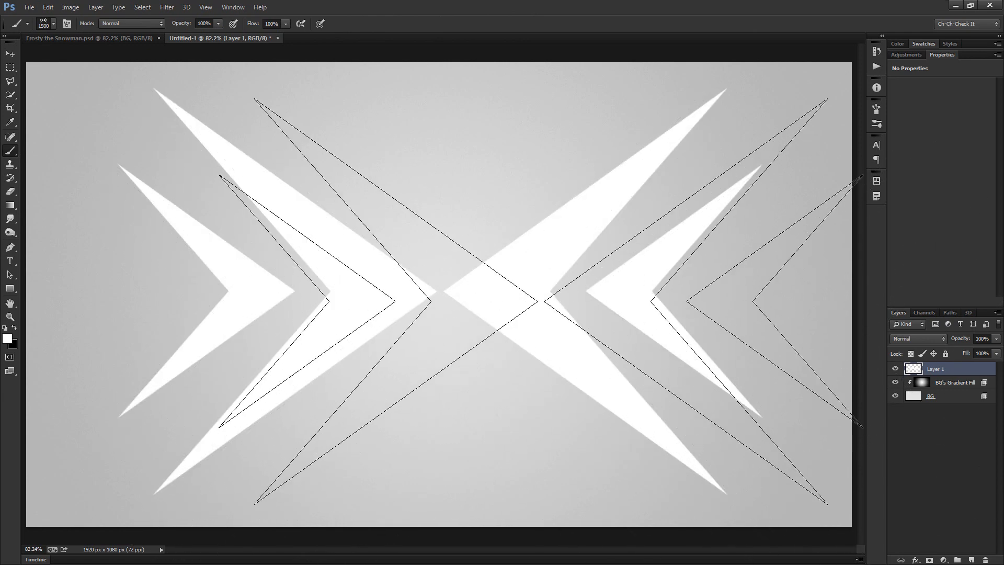
click(8, 54)
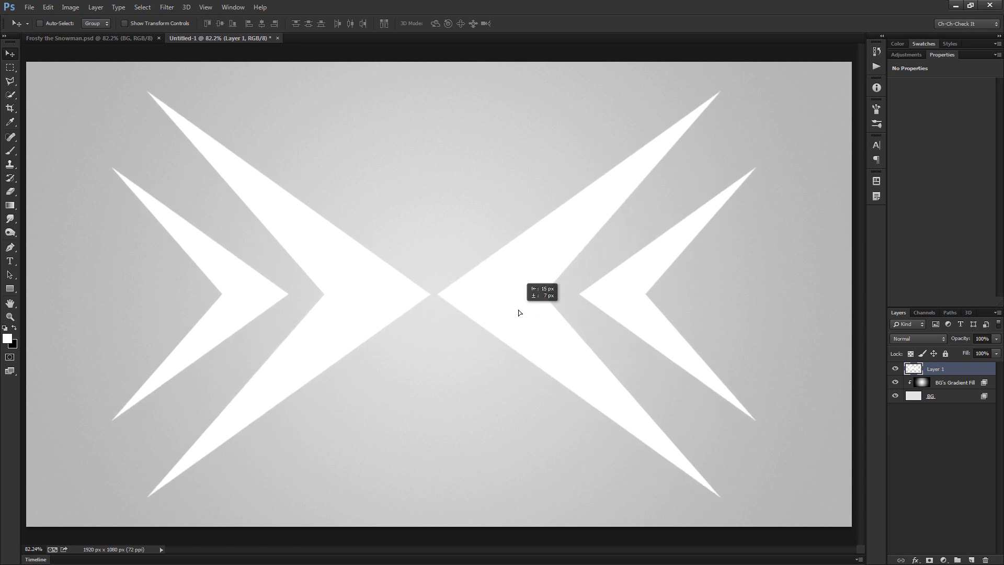
mouse_move(484, 307)
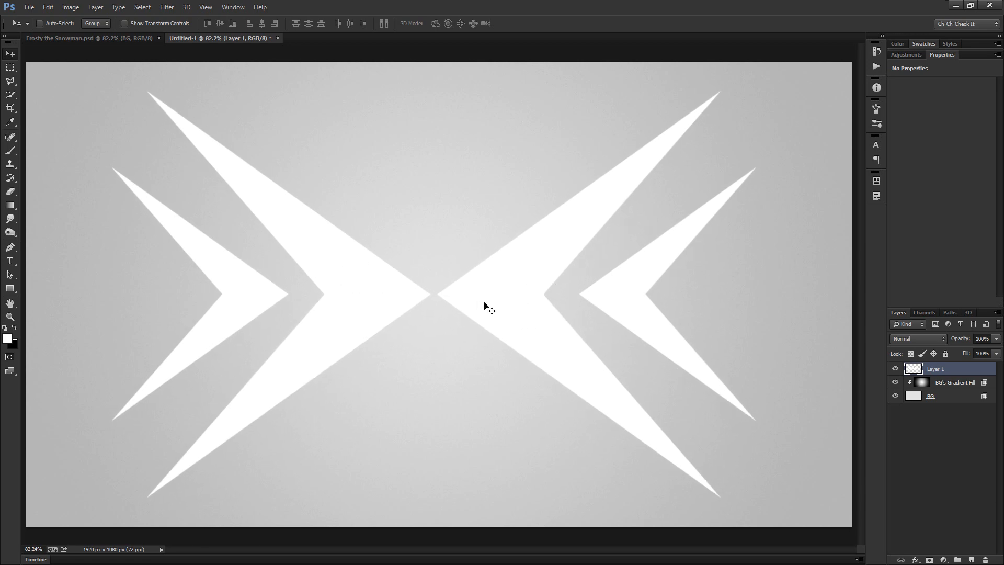
mouse_move(444, 312)
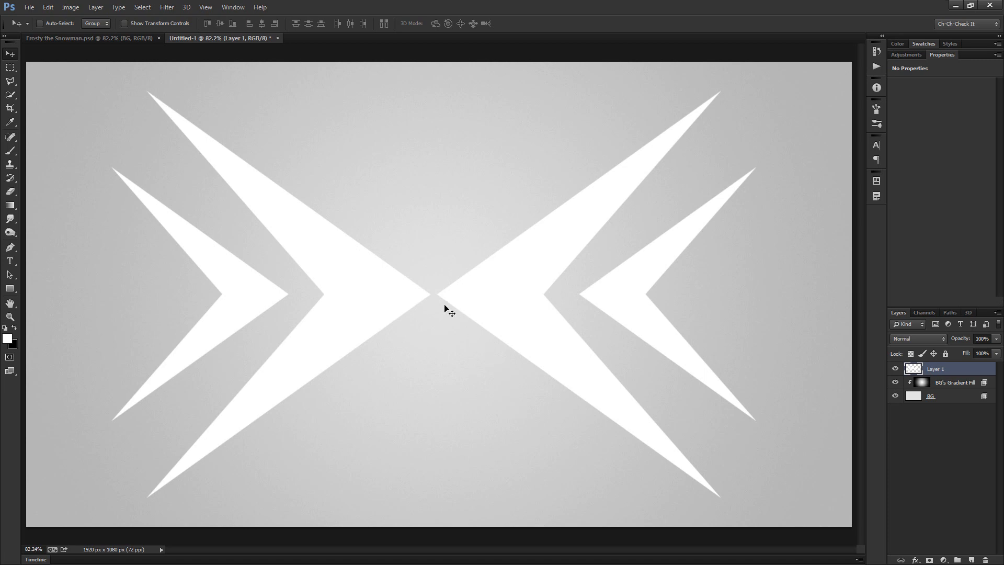
drag(446, 309, 528, 318)
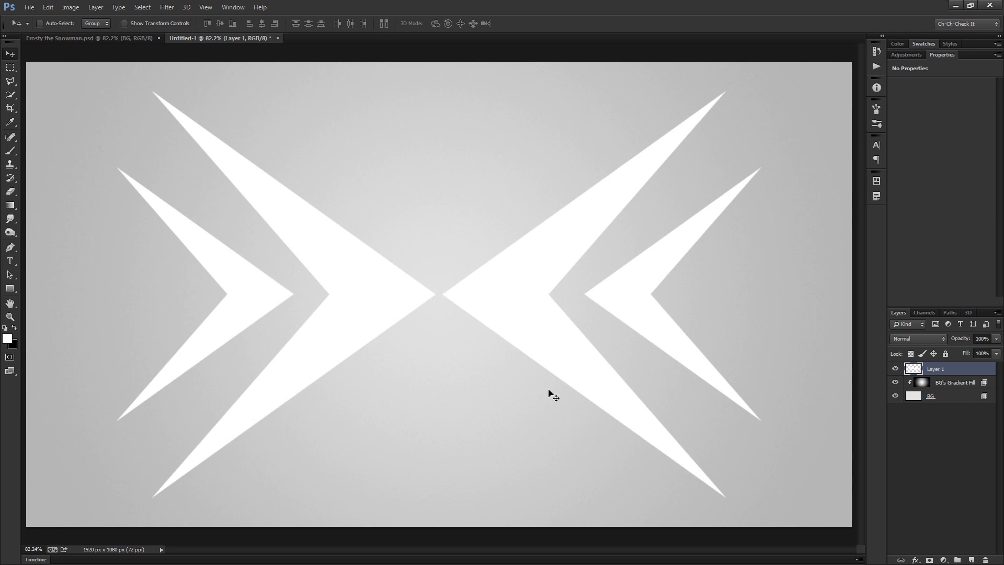
Step: Apply New 3D Extrusion from Selected Layer to the logo and accept the 3D workspace
click(187, 7)
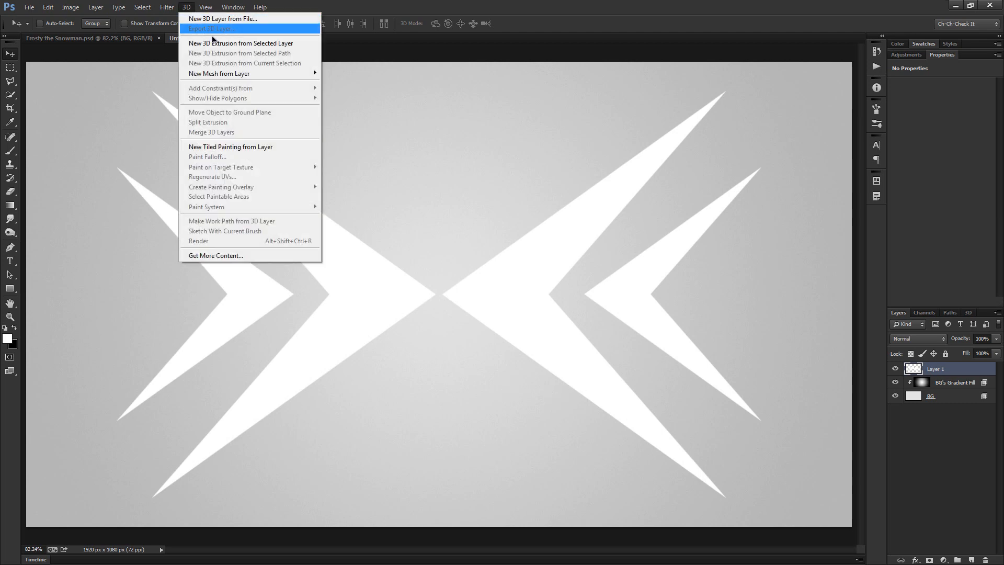
click(214, 43)
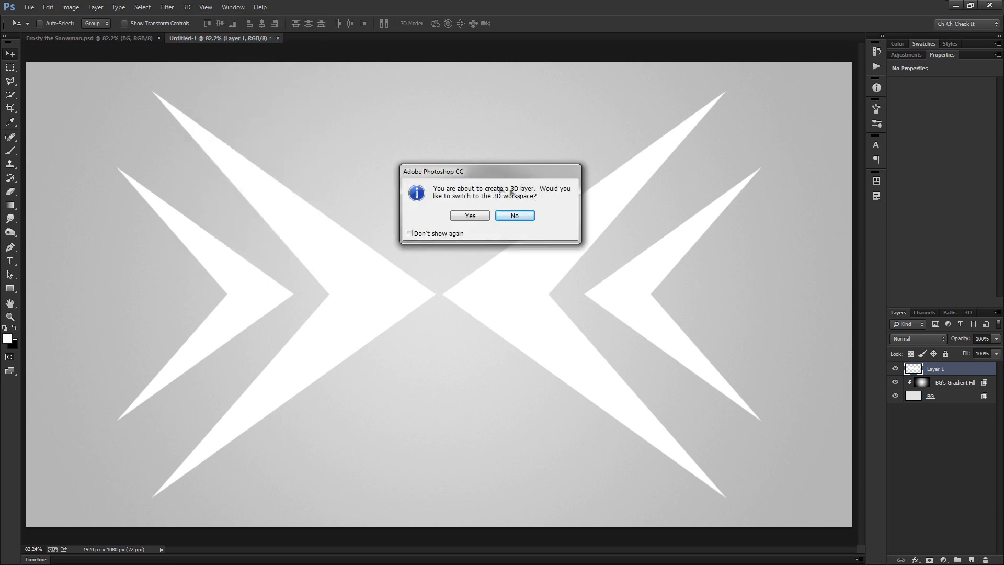
mouse_move(539, 207)
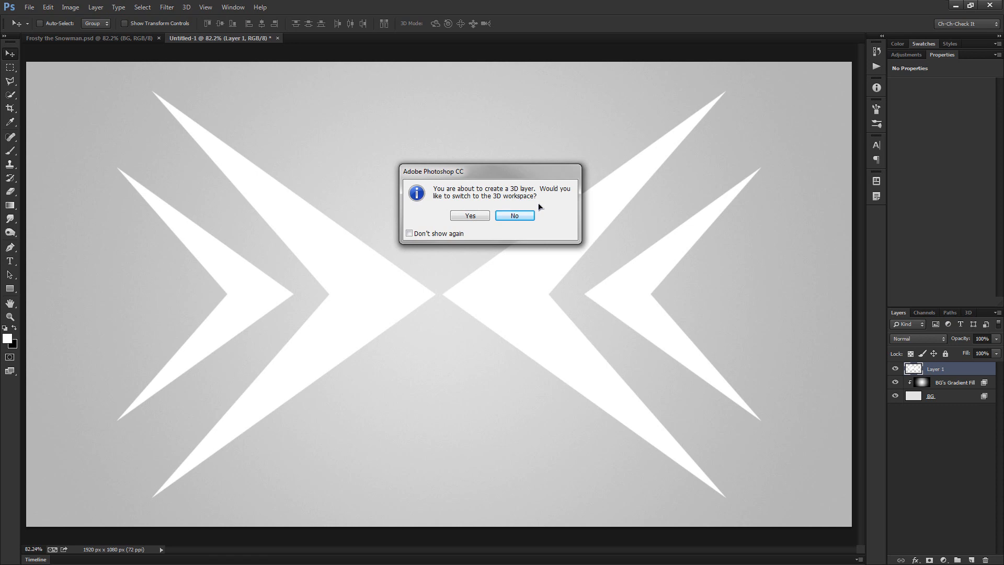
mouse_move(475, 215)
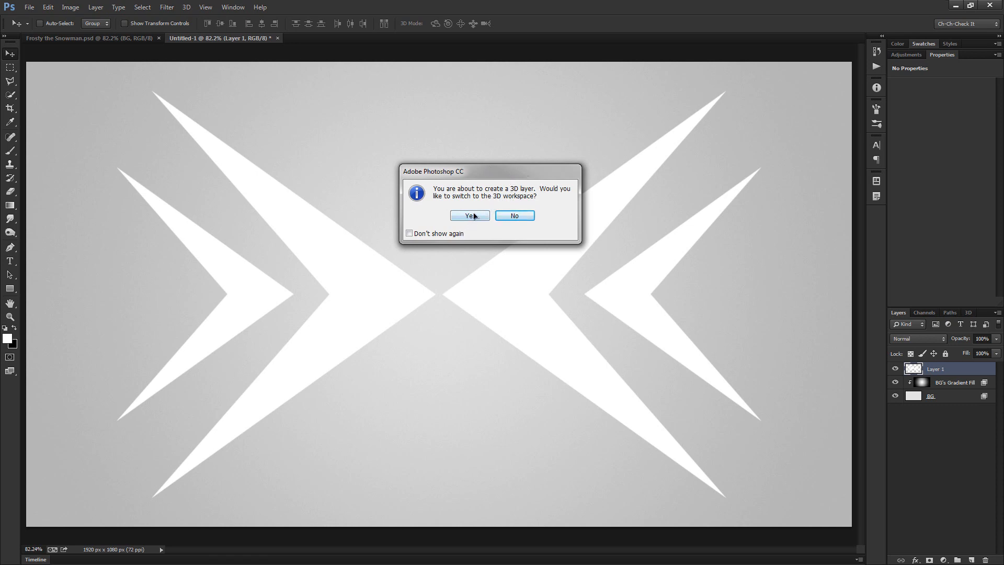
click(469, 215)
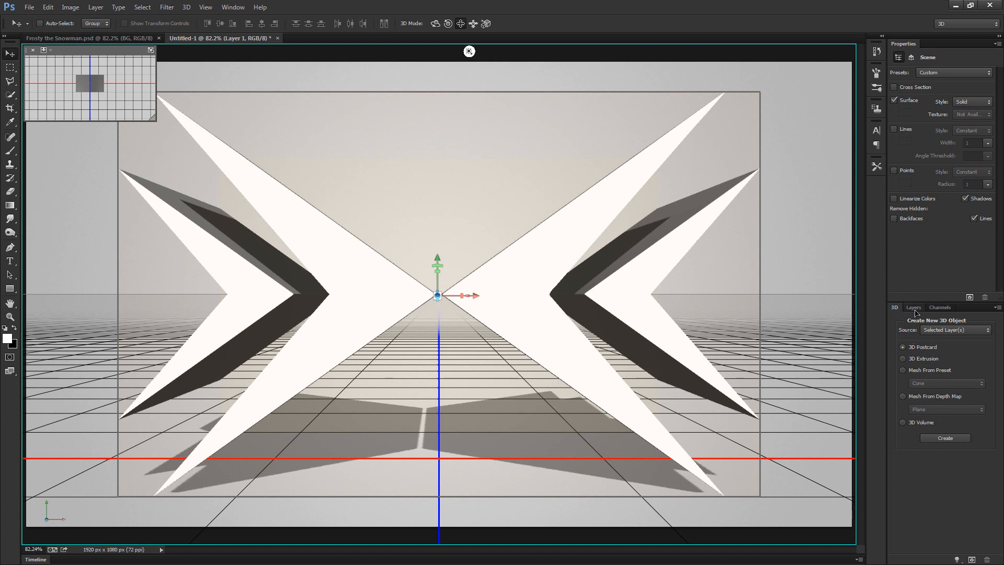
Step: Select the Layer 1 logo mesh in the 3D scene tree to reduce extrusion depth
click(913, 307)
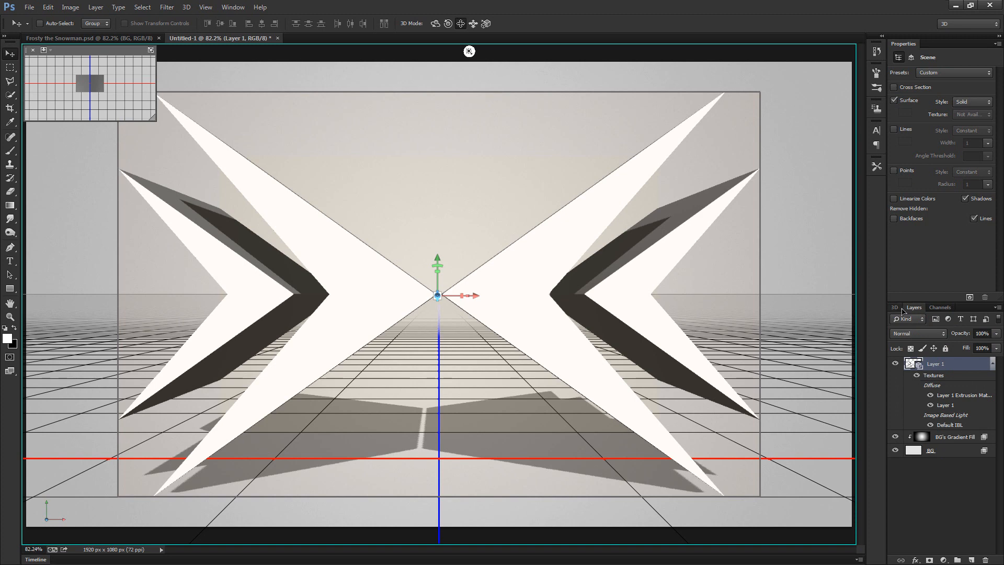
click(894, 307)
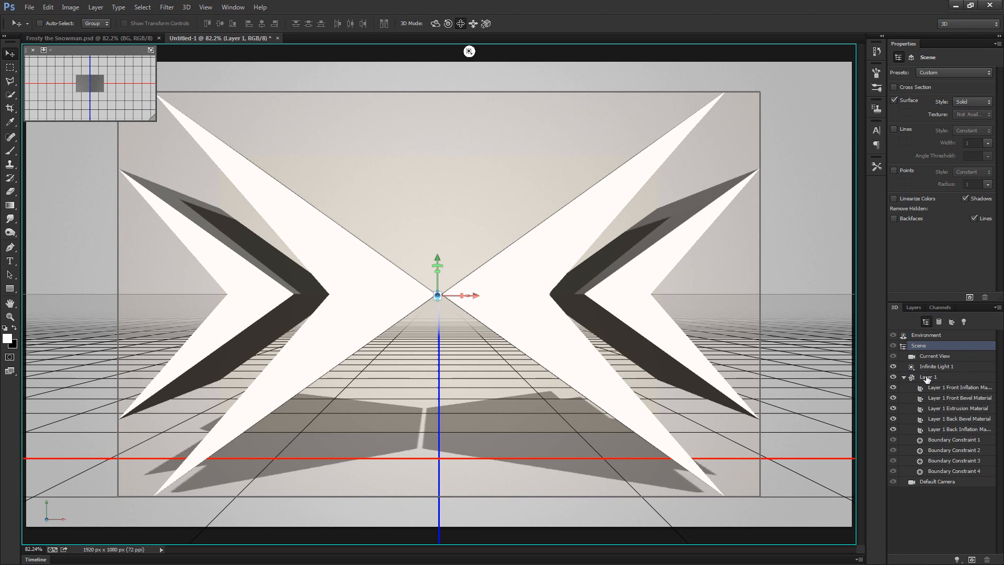
click(927, 377)
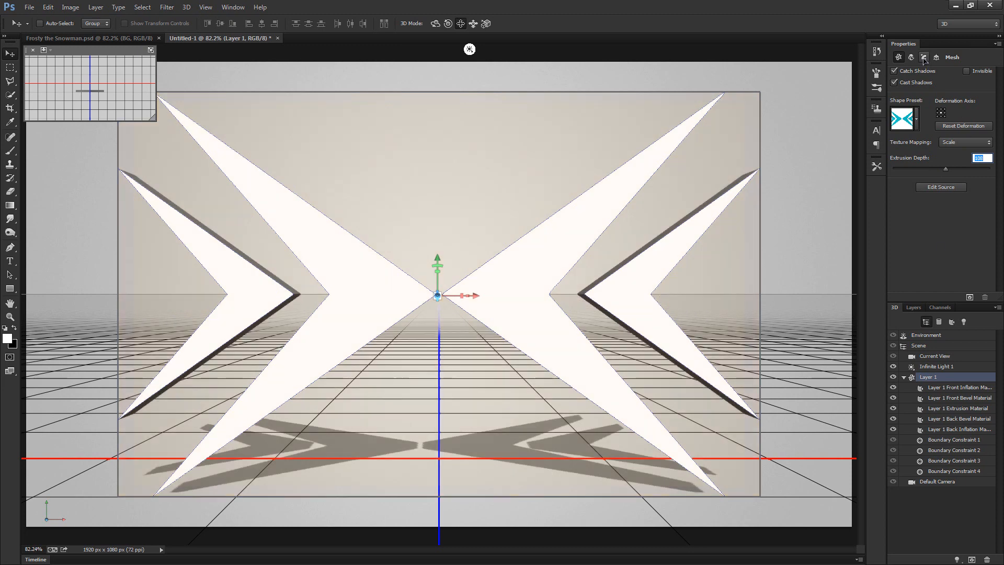
Step: Set the logo's cap bevel Sides to Front and Back
click(925, 57)
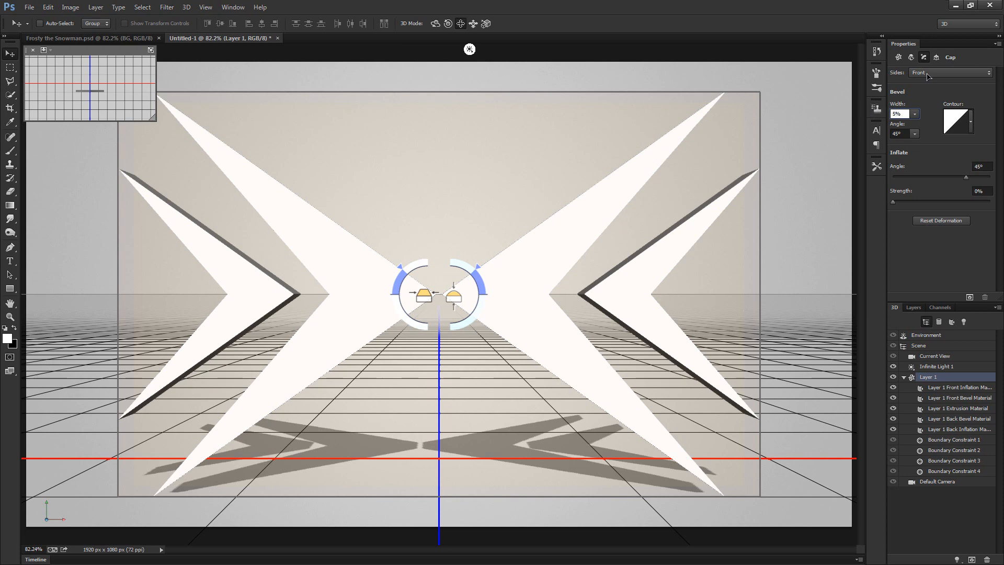
click(948, 73)
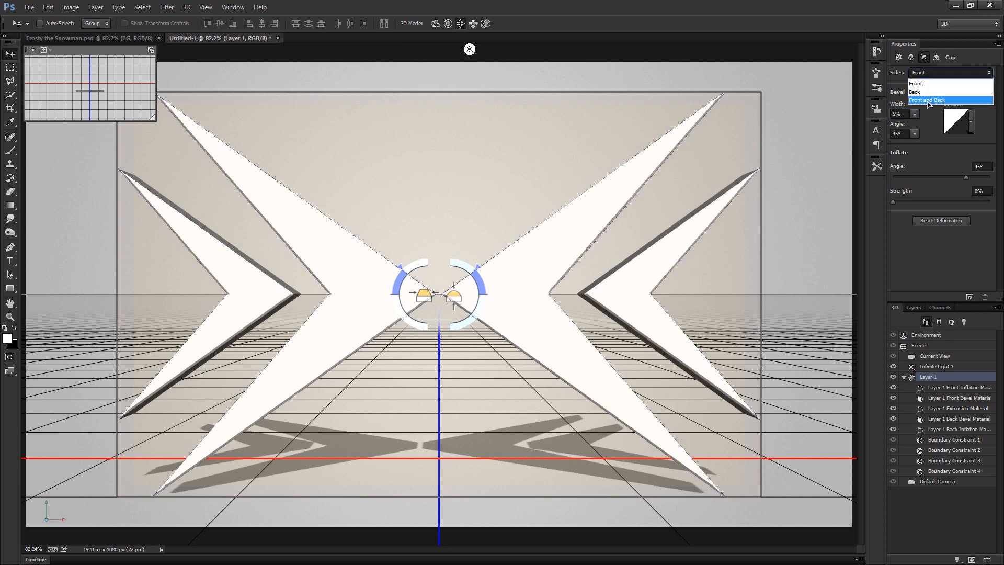
click(933, 100)
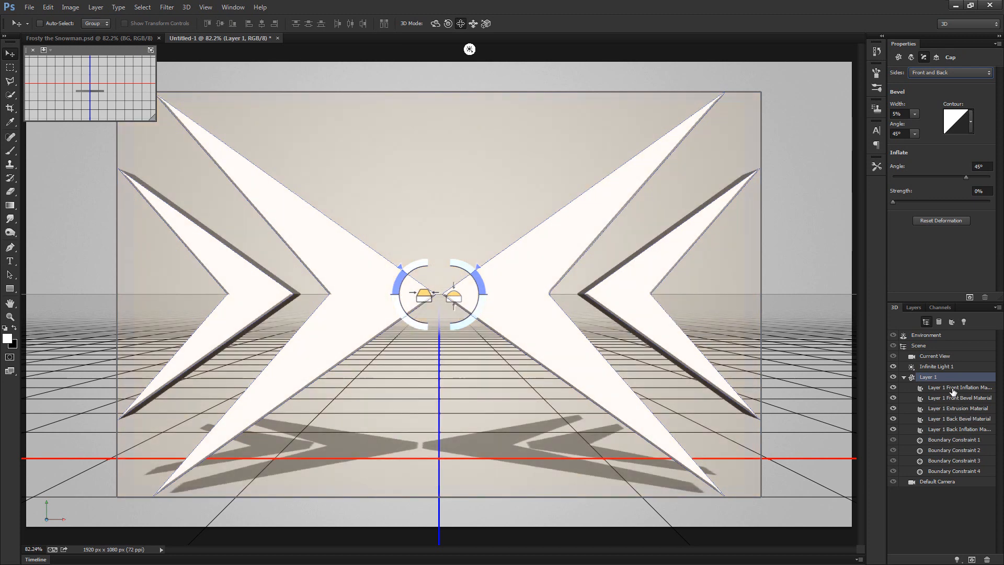
Step: Set Layer 1's materials to shine 63%, reflection 15%, opacity 10%, and adjust refraction
click(957, 387)
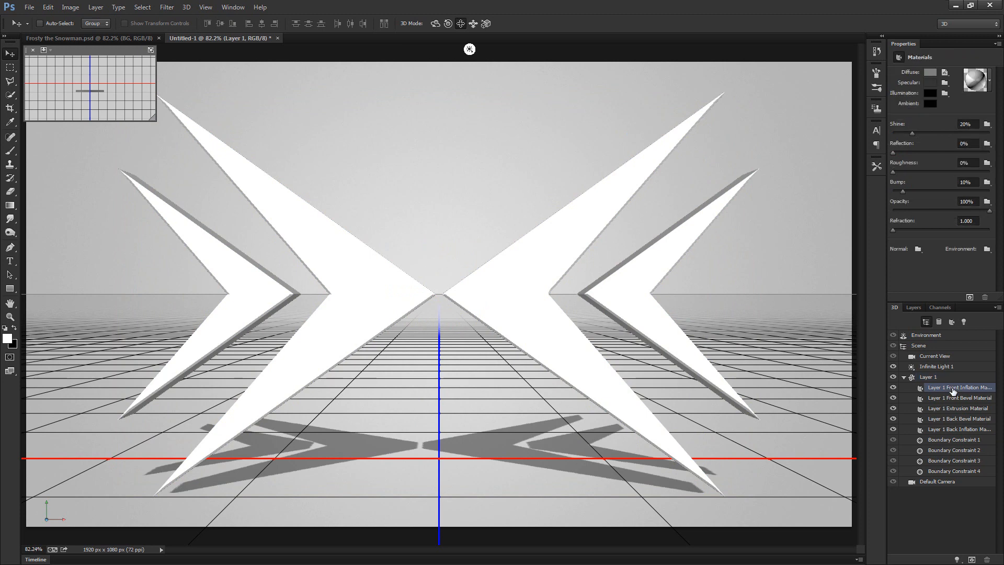
mouse_move(952, 431)
text(15)
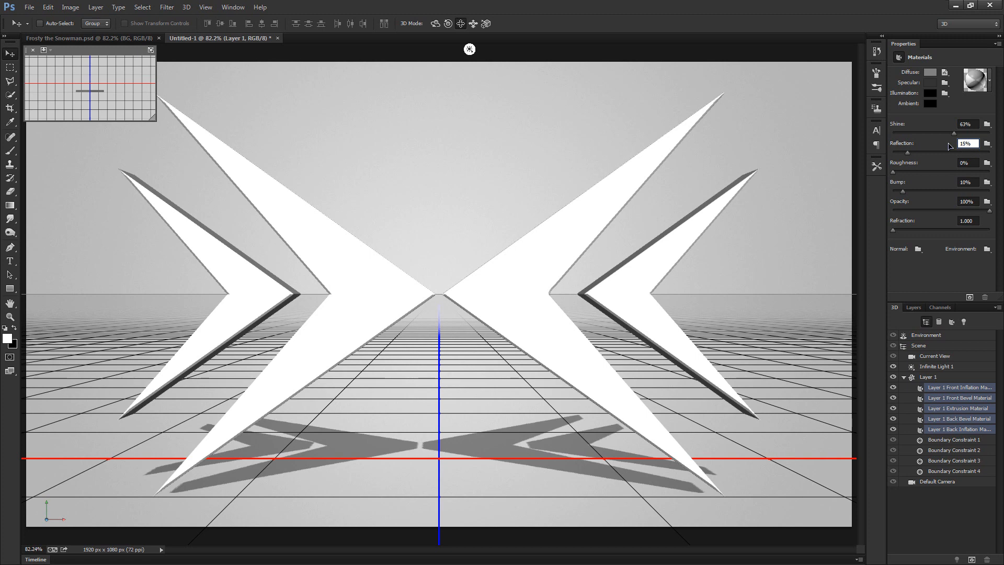
click(967, 163)
text(3)
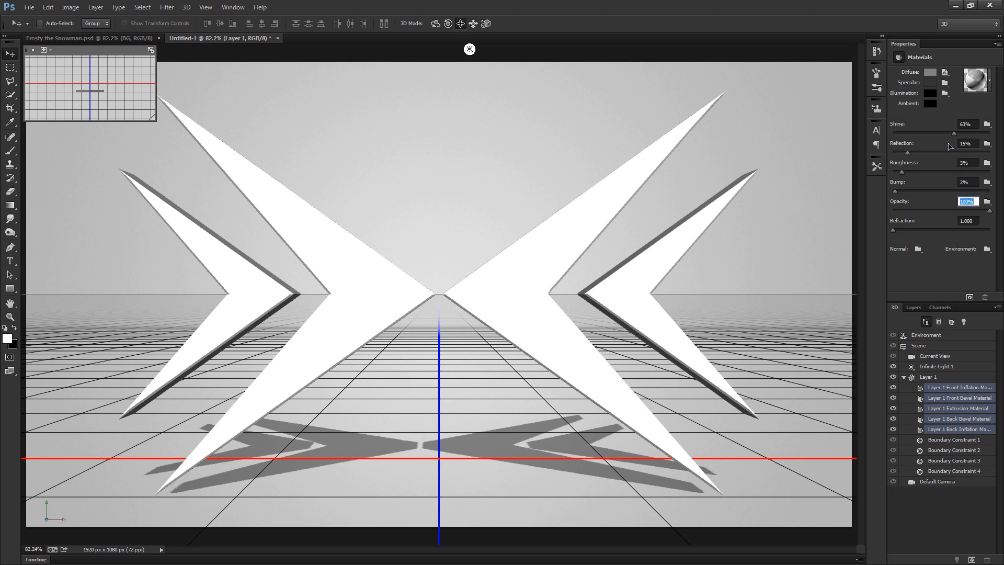
text(10)
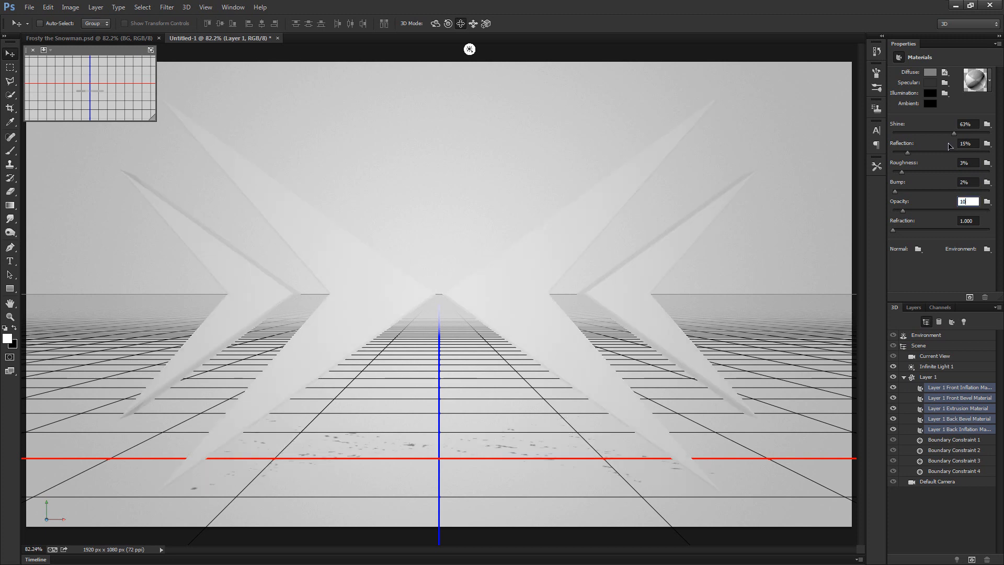
click(965, 221)
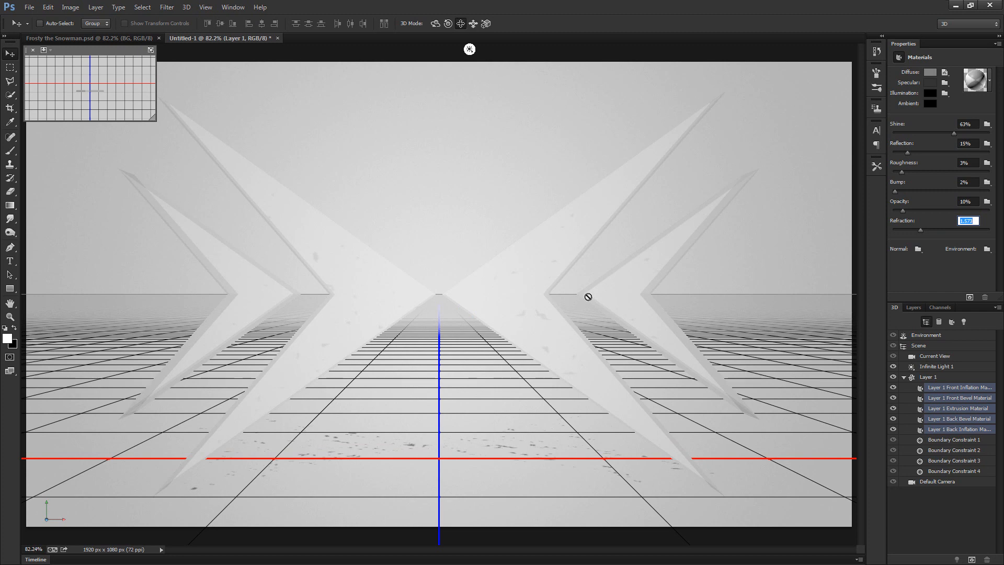
mouse_move(211, 365)
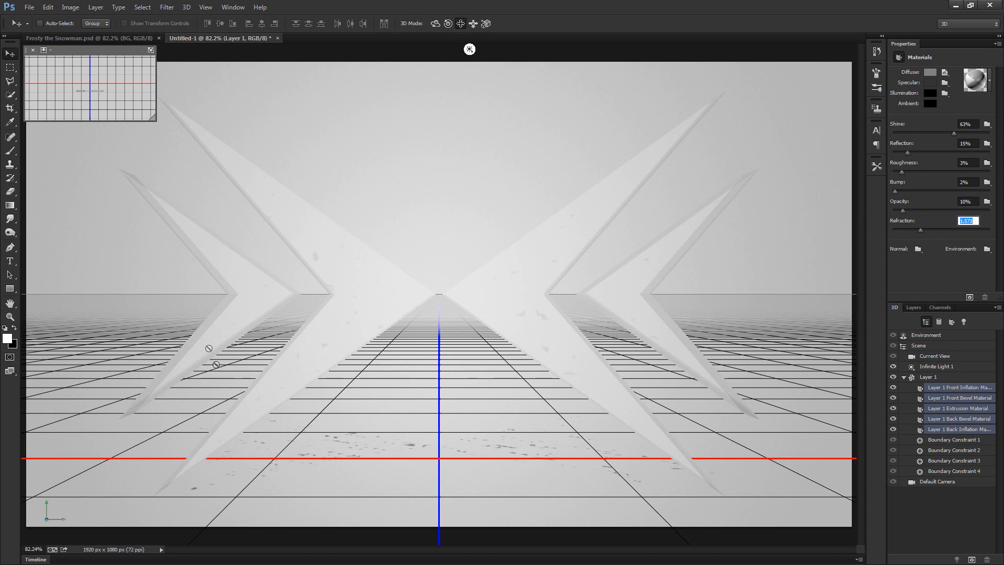
mouse_move(672, 353)
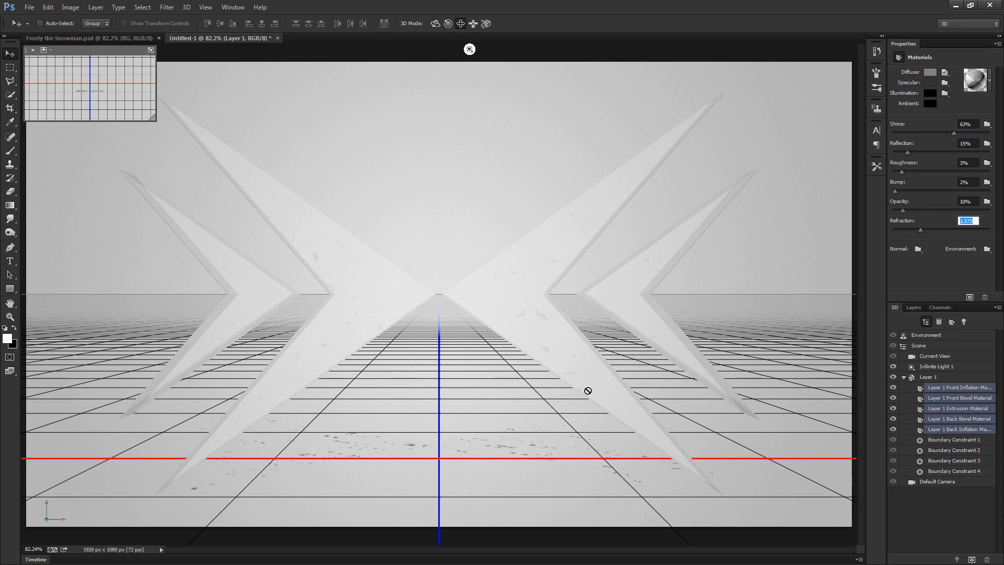
mouse_move(521, 401)
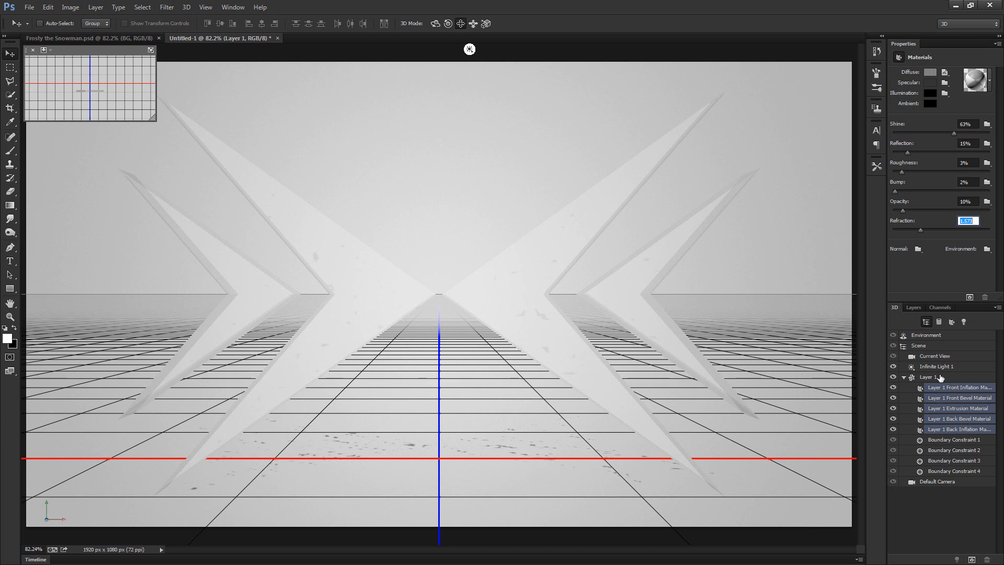
Step: Select the logo mesh and drag it down the Z axis onto the ground
click(929, 377)
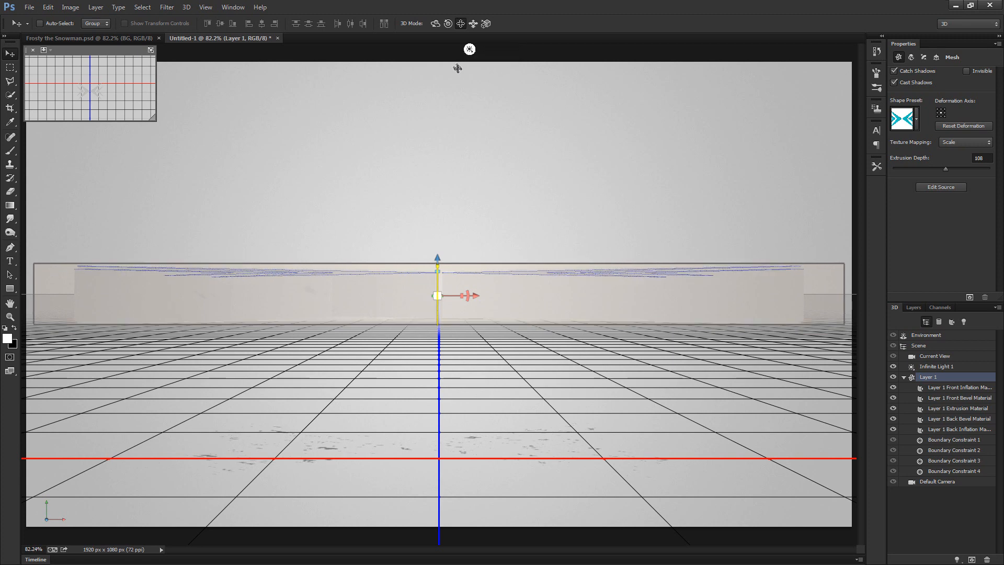
mouse_move(437, 257)
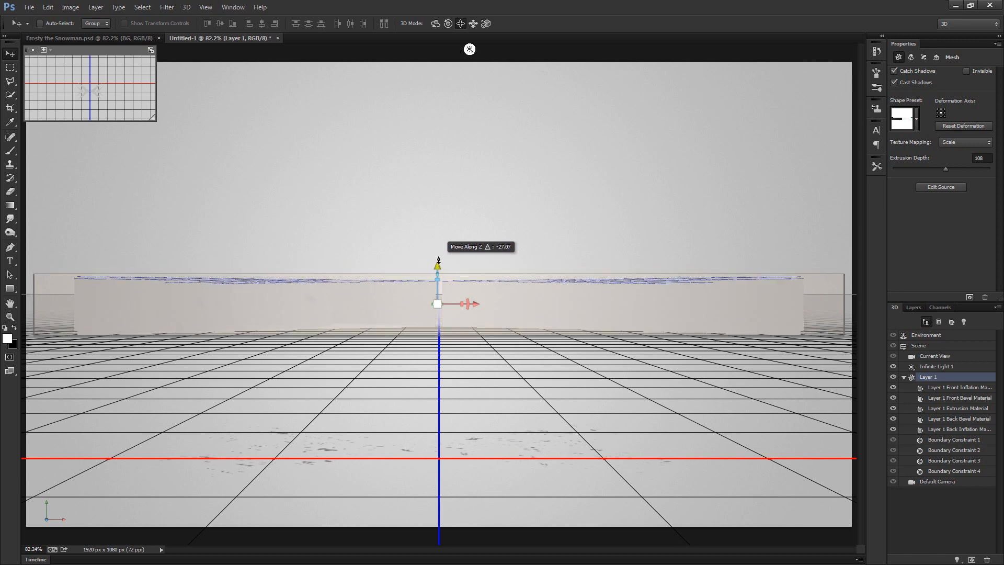
drag(438, 269, 438, 314)
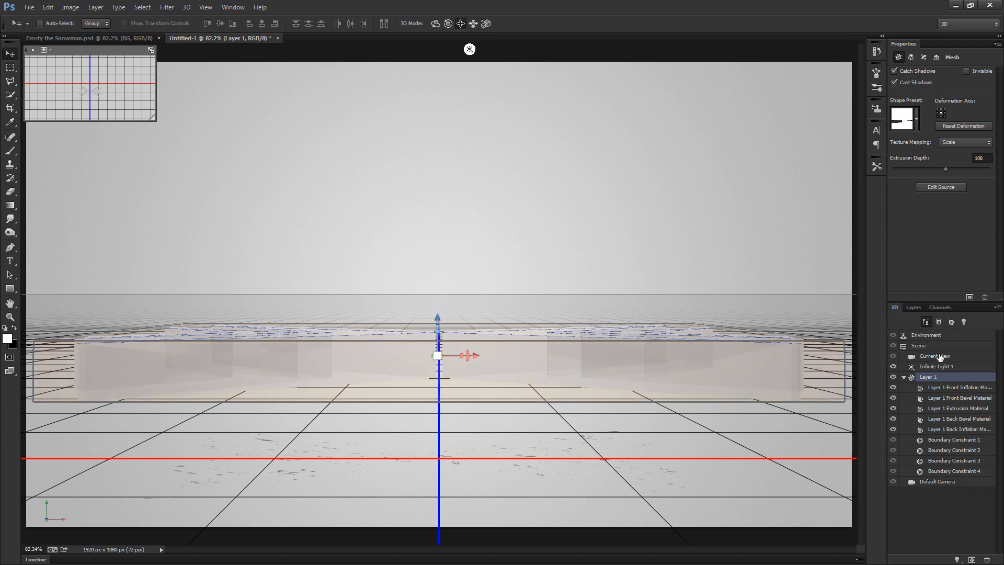
Step: Orbit the Current View camera downward and dolly it in toward the logo's centre
click(934, 355)
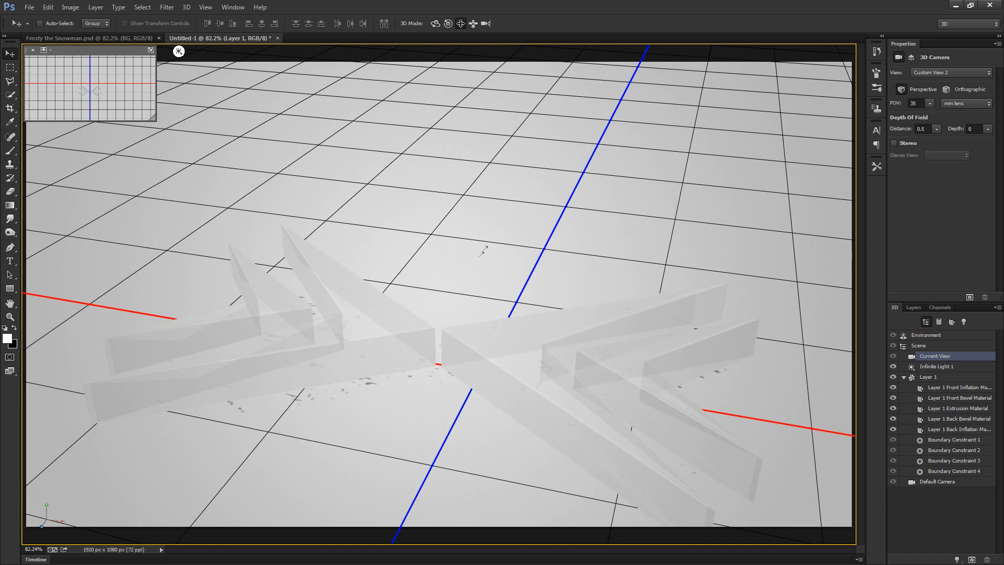
drag(483, 250, 474, 208)
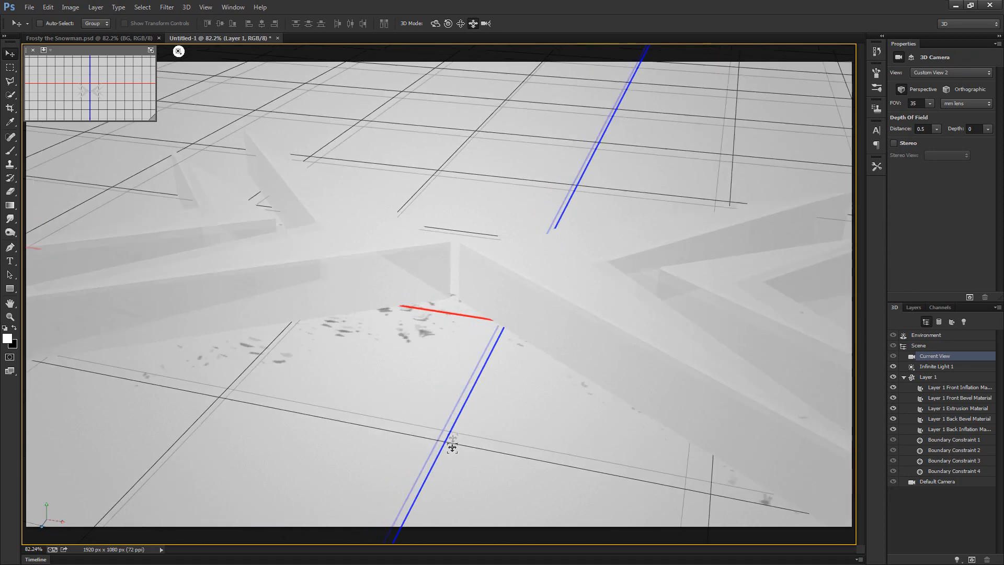
drag(453, 446, 512, 367)
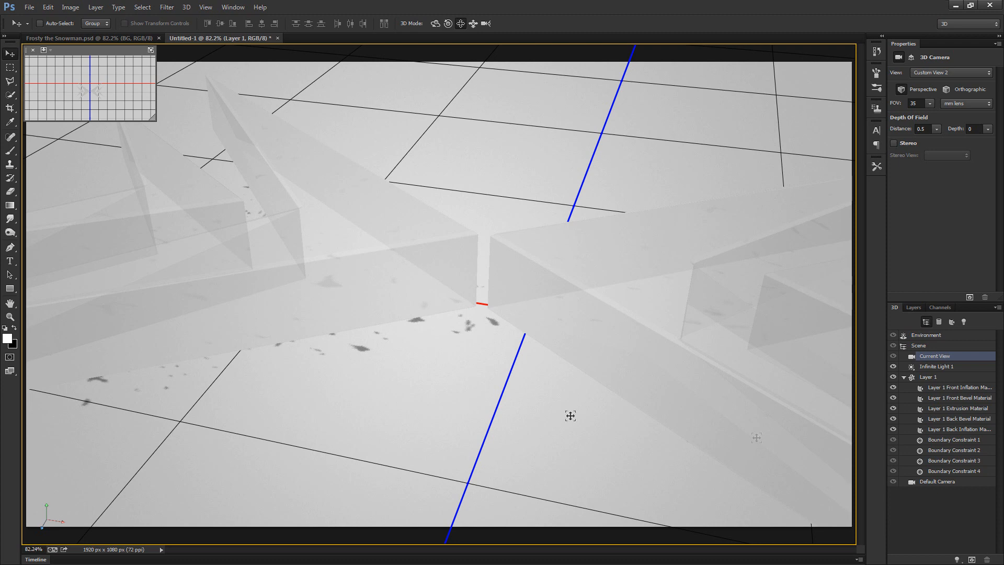
Step: Select Infinite Light 1 and swing its direction across the logo
click(935, 366)
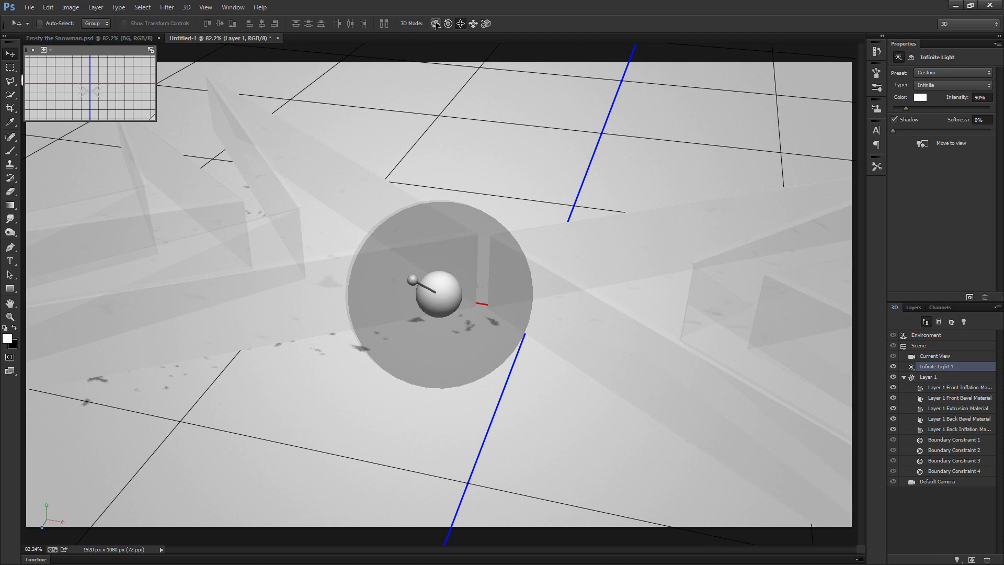
mouse_move(435, 23)
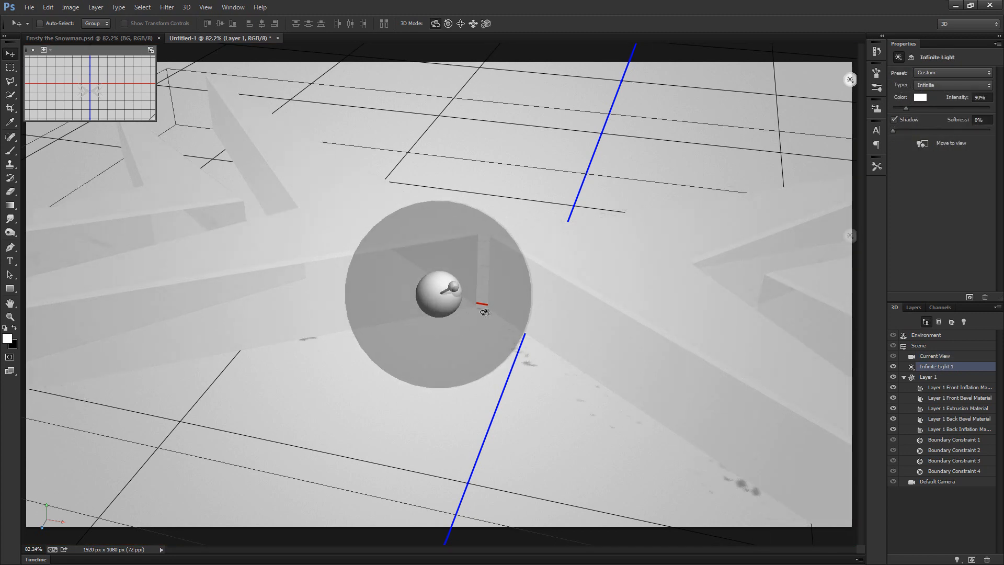
mouse_move(489, 319)
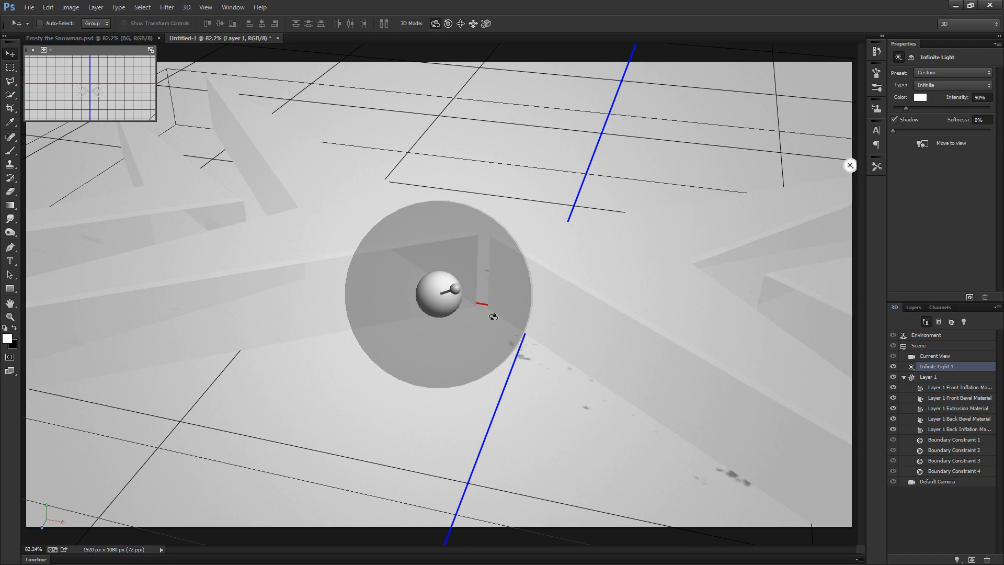
drag(493, 316, 746, 323)
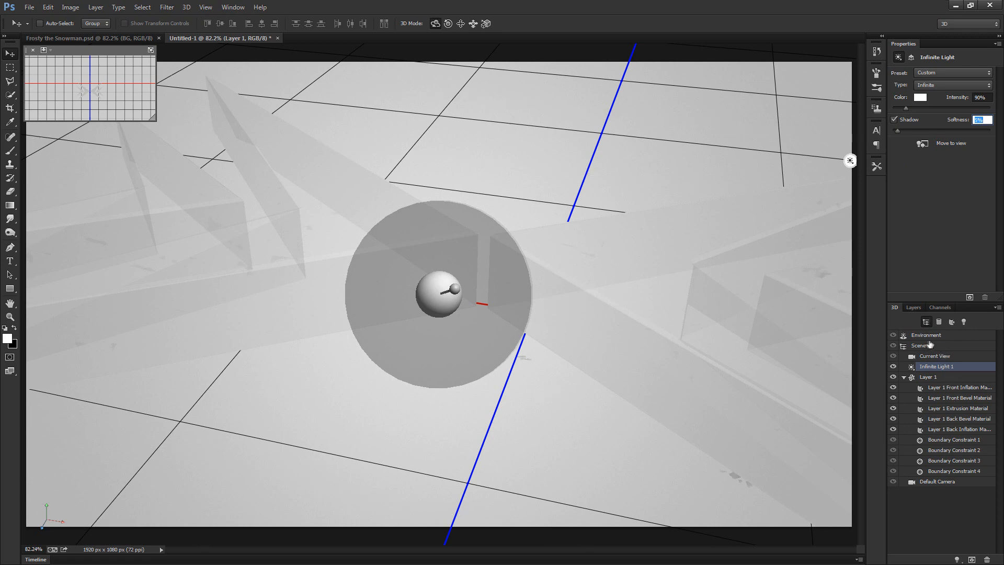
Step: Show the Environment properties, then reselect Layer 1 Front Inflation Material
click(926, 334)
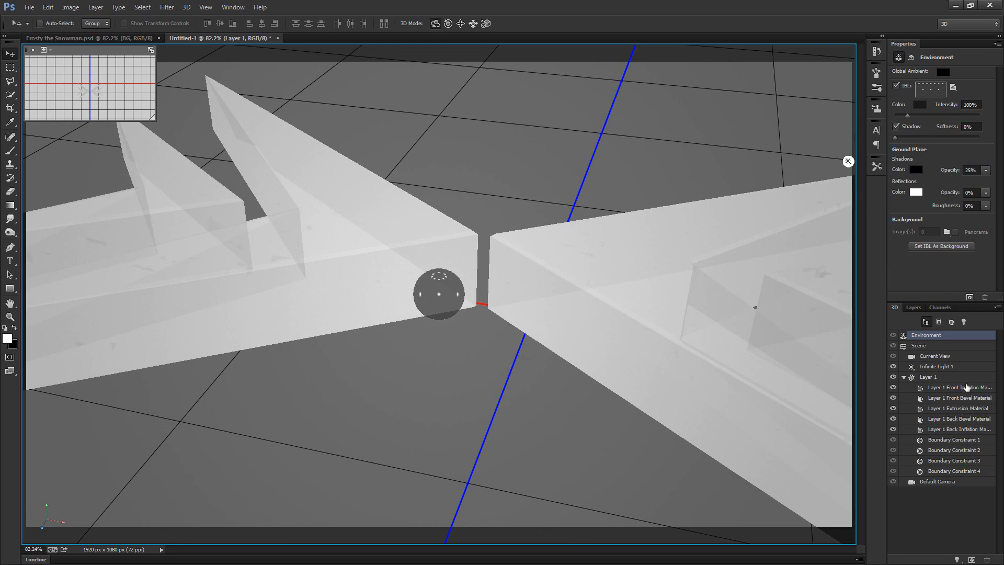
click(959, 387)
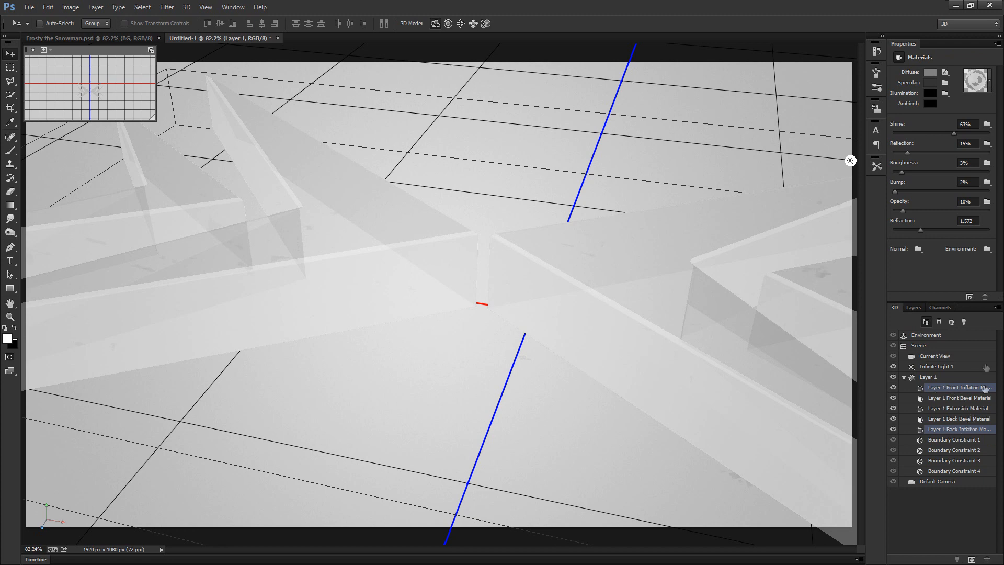
mouse_move(966, 396)
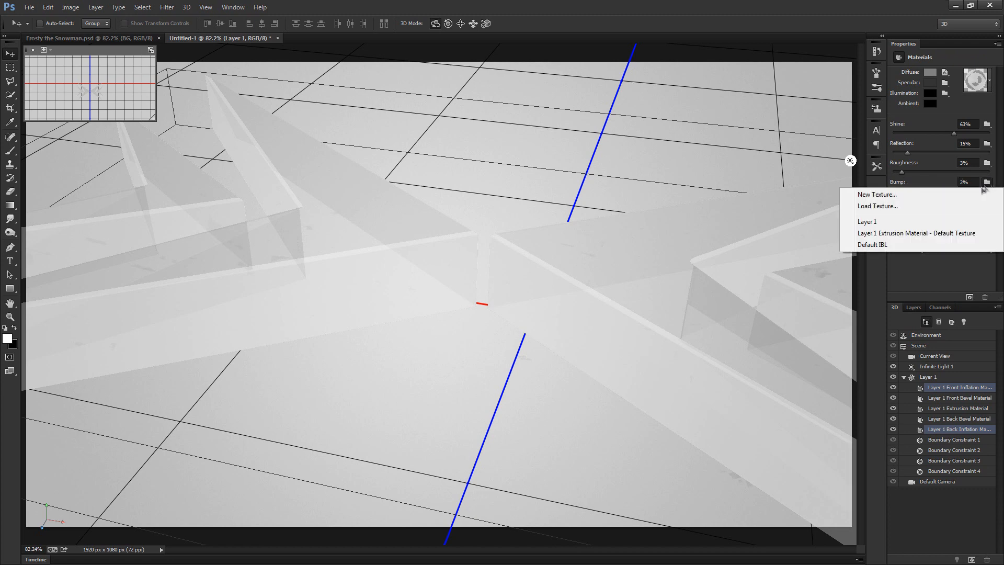
mouse_move(887, 195)
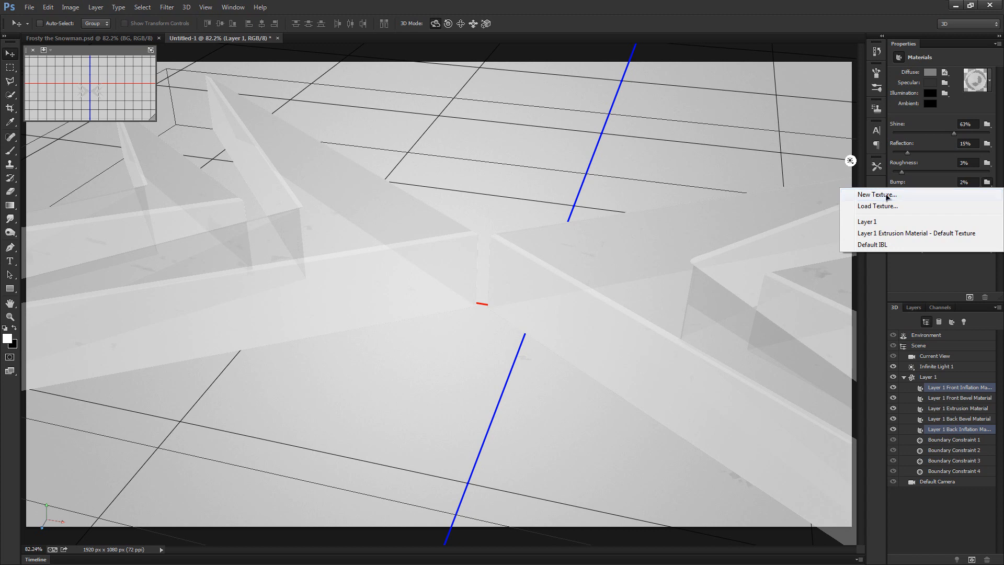
Step: Add a new default 1920×1080 bump texture to the inflation materials
click(877, 194)
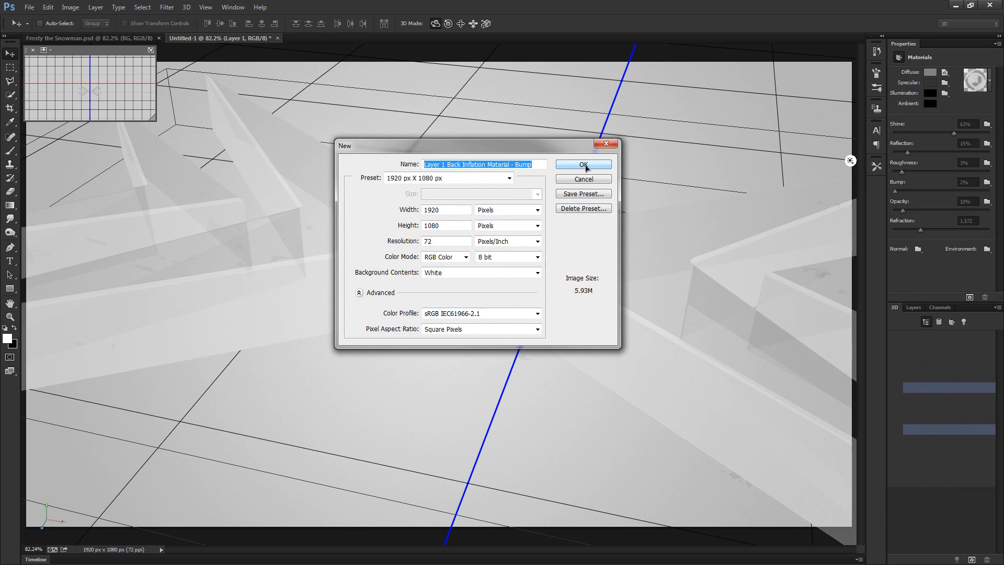
click(583, 164)
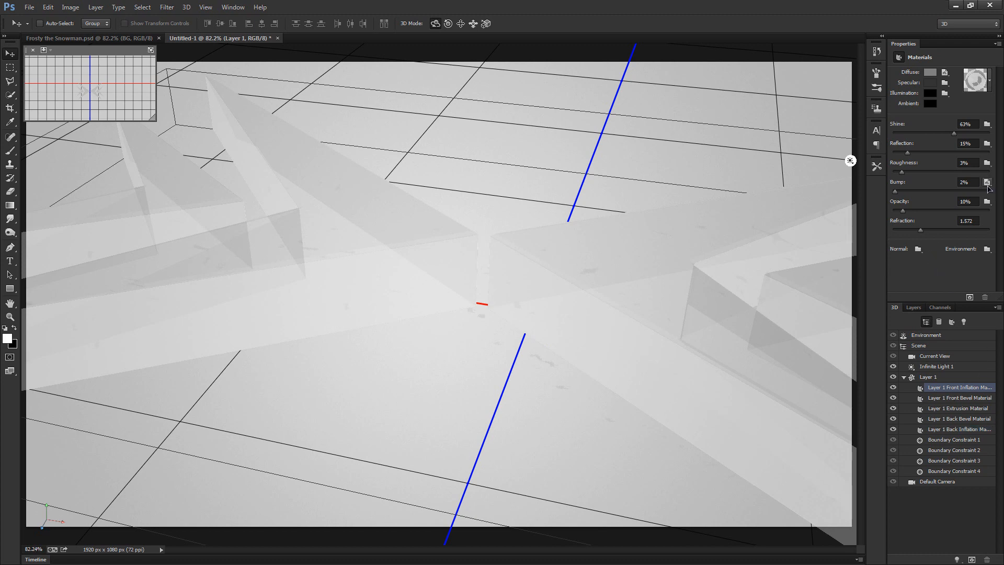
click(988, 182)
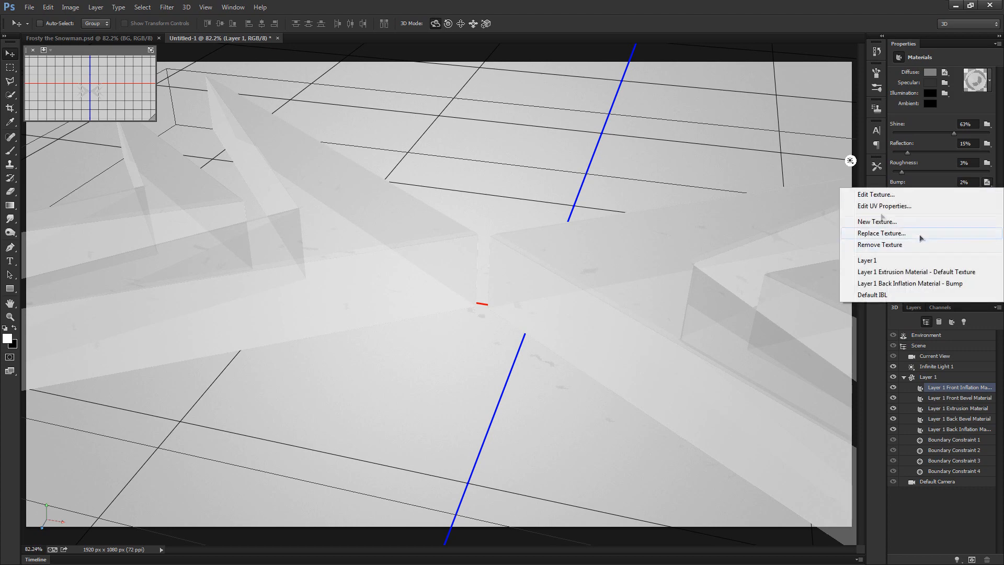
click(875, 195)
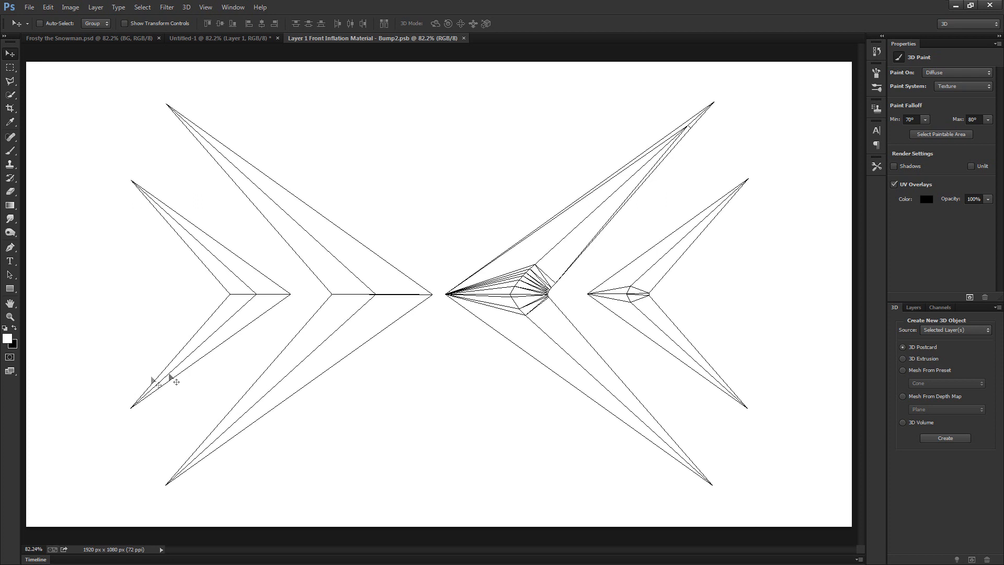
mouse_move(239, 448)
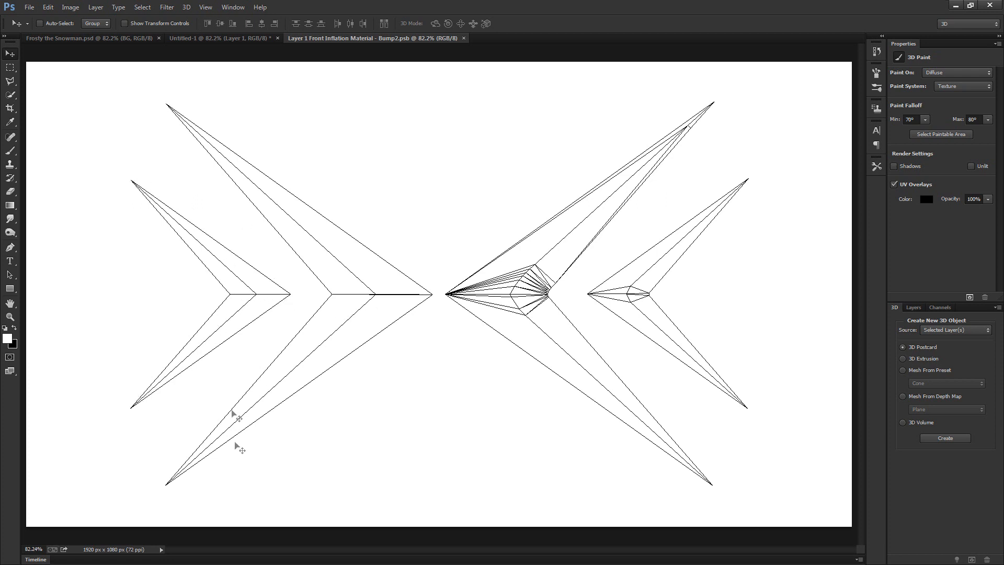
mouse_move(735, 154)
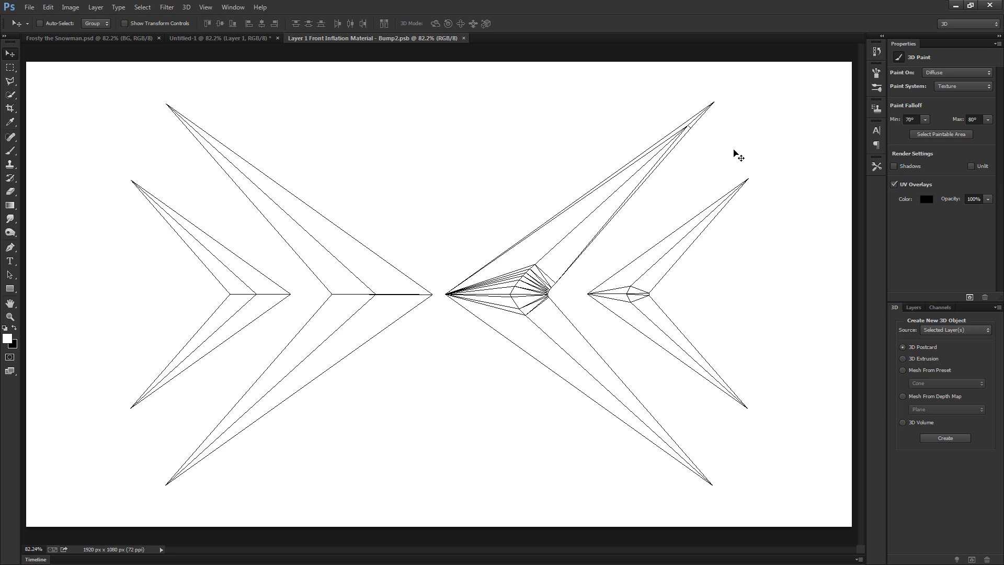
Step: Convert the texture background to Layer 0, render Clouds, and apply a Filter Gallery distortion
click(914, 307)
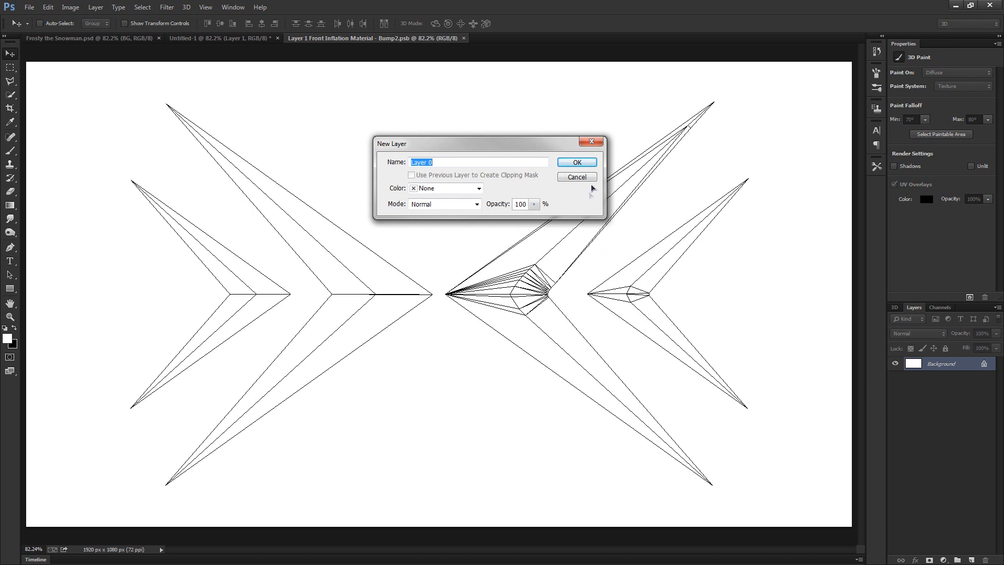
click(577, 162)
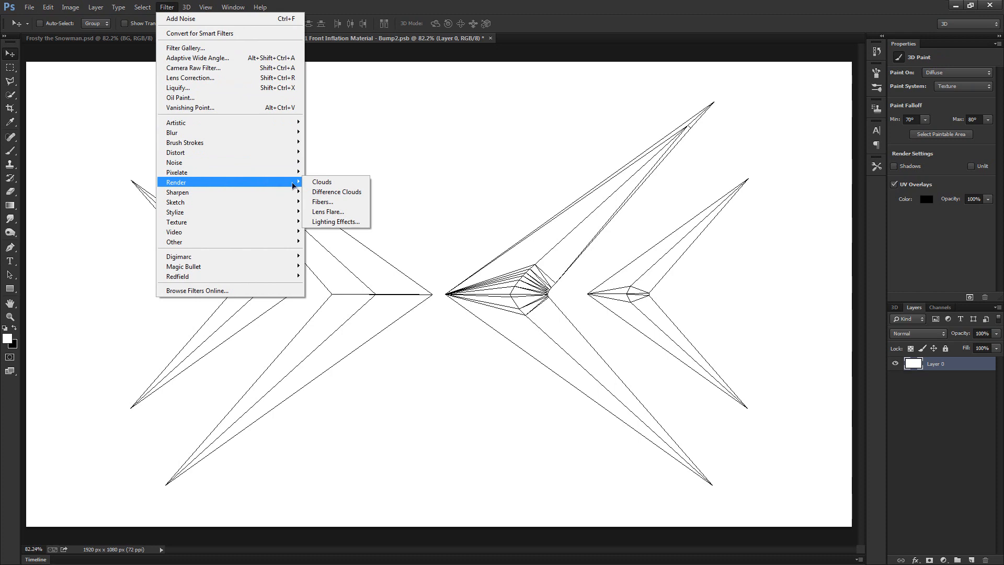
click(322, 181)
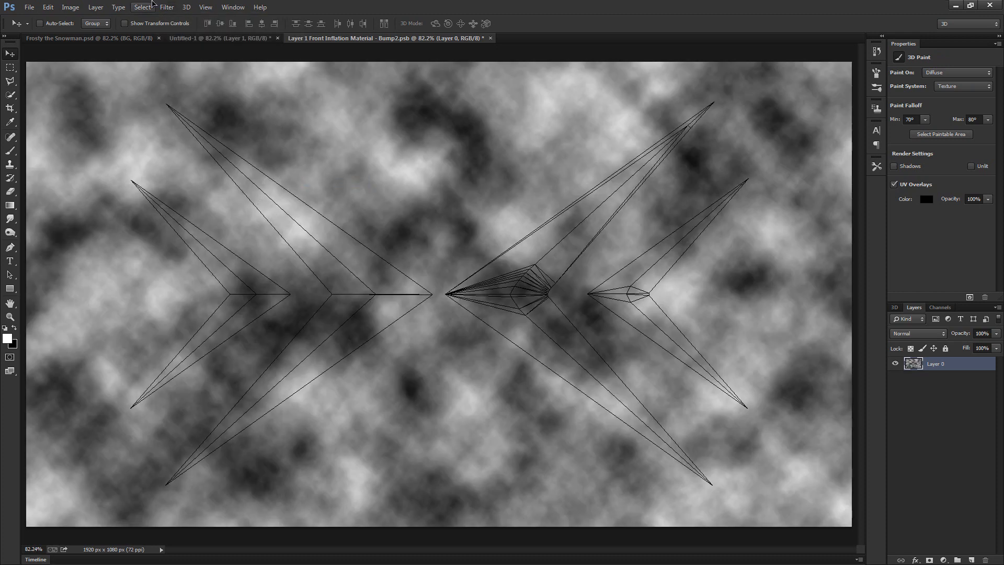
click(166, 6)
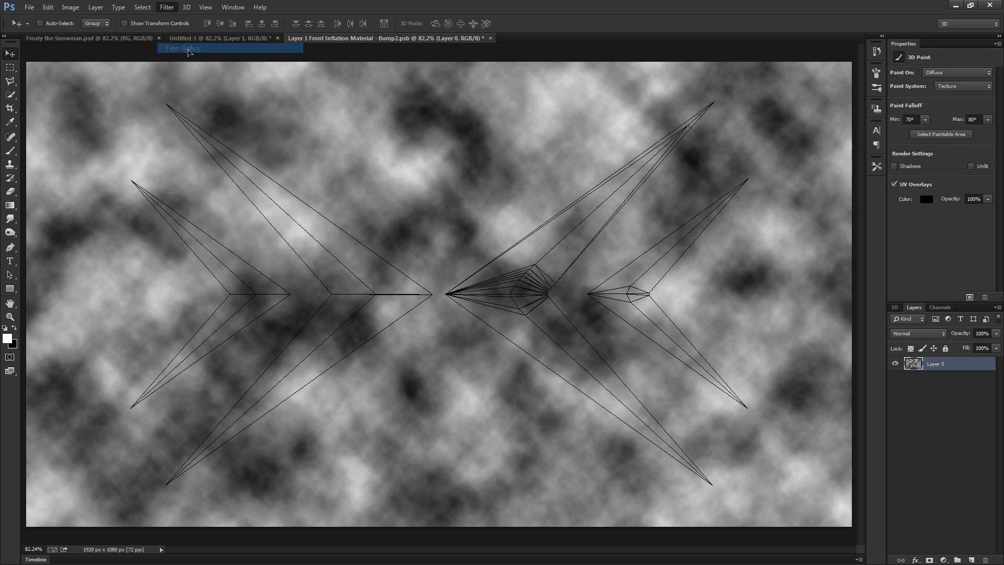
click(189, 48)
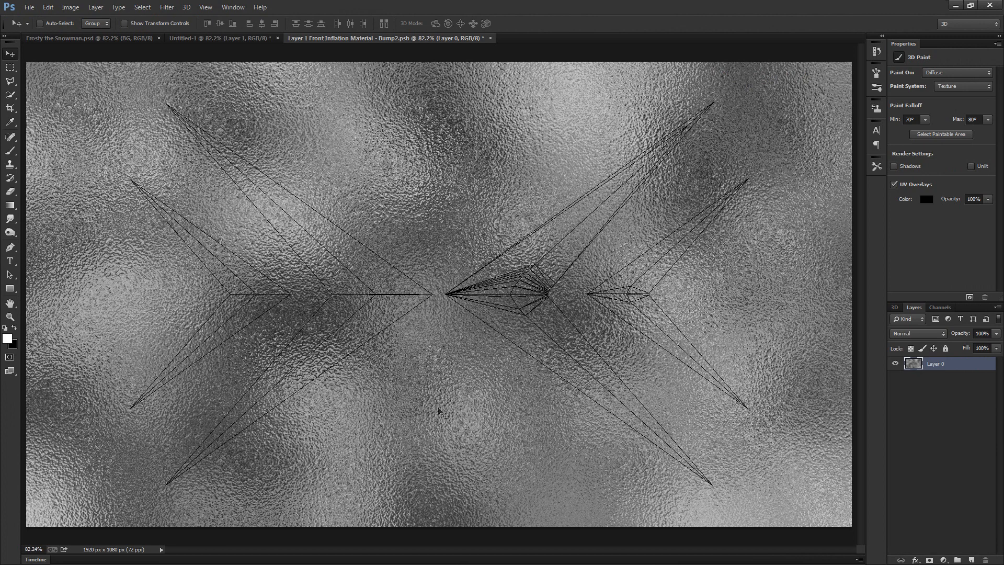
mouse_move(498, 348)
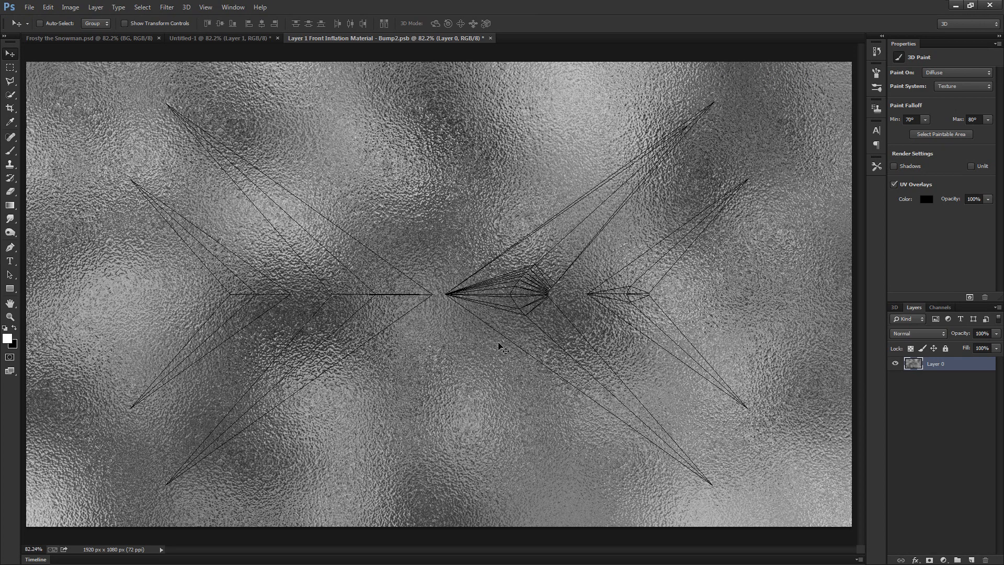
mouse_move(299, 53)
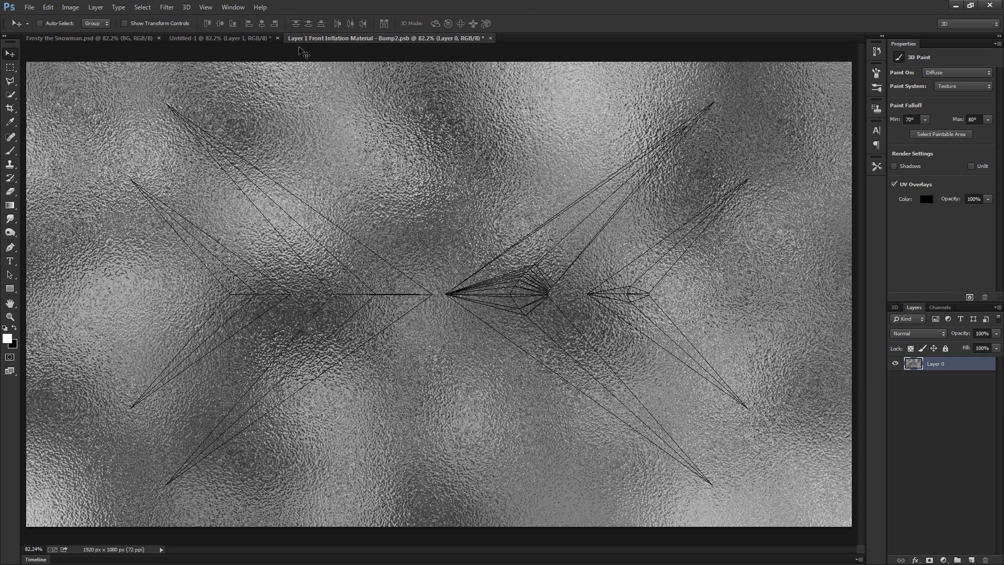
mouse_move(502, 228)
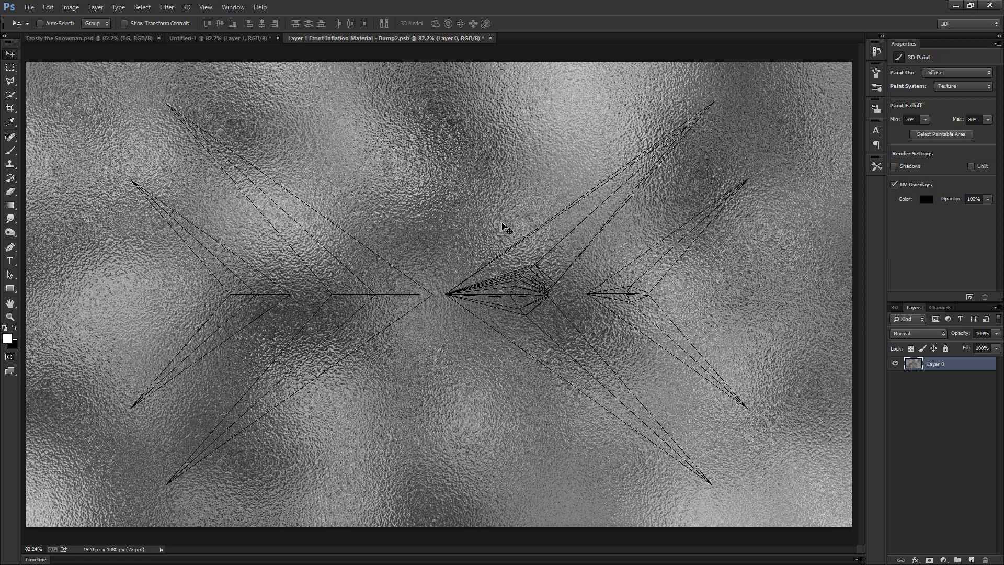
Step: Save the bump texture with Maximize Compatibility and close it
click(33, 4)
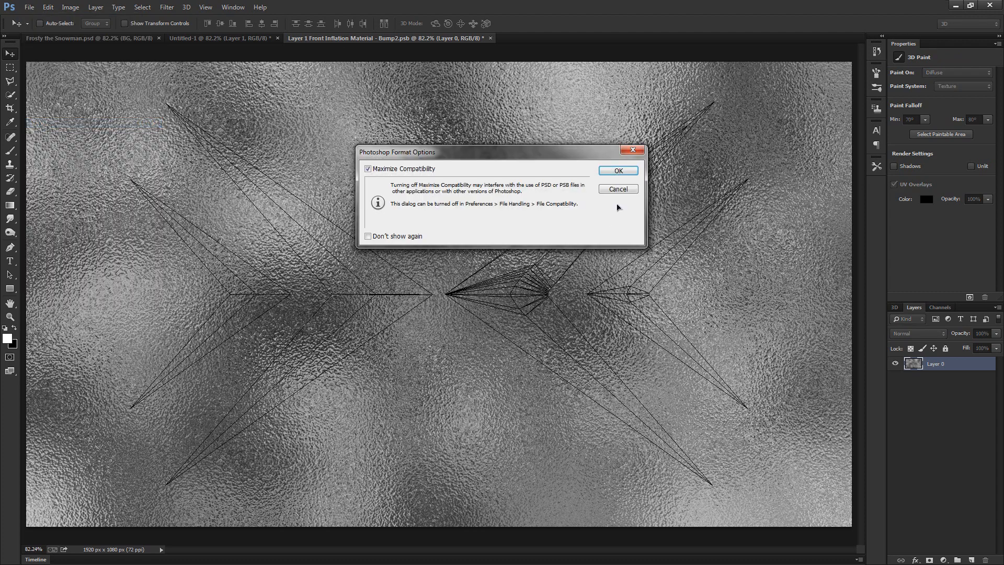
click(618, 170)
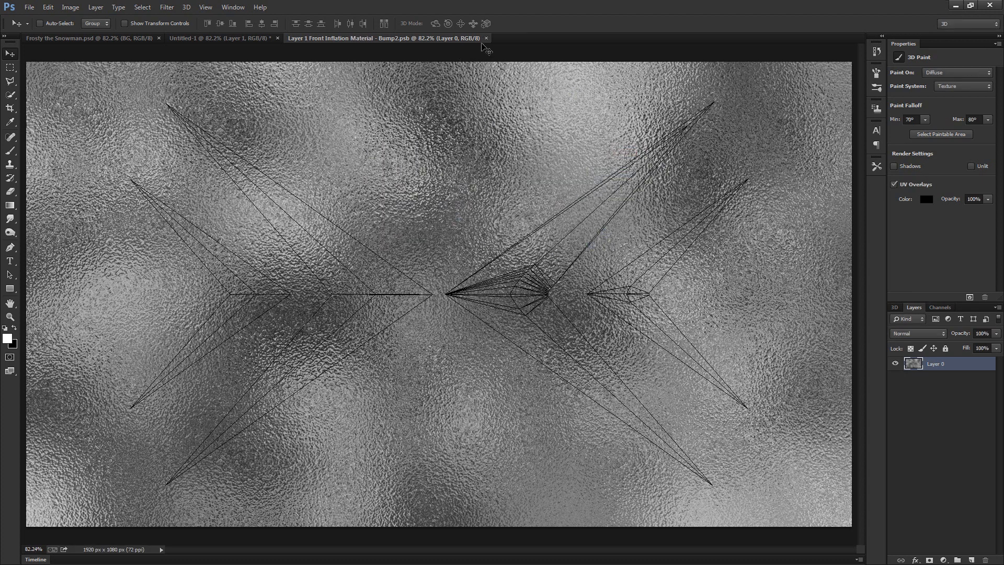
click(221, 38)
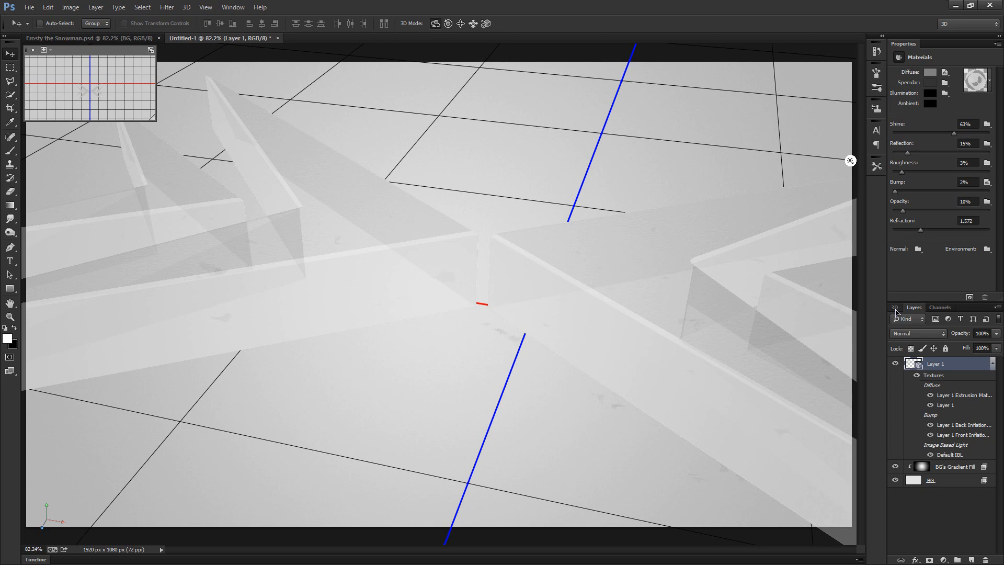
Step: Select Layer 1 Back Inflation Material and distort its clouds bump texture
click(894, 307)
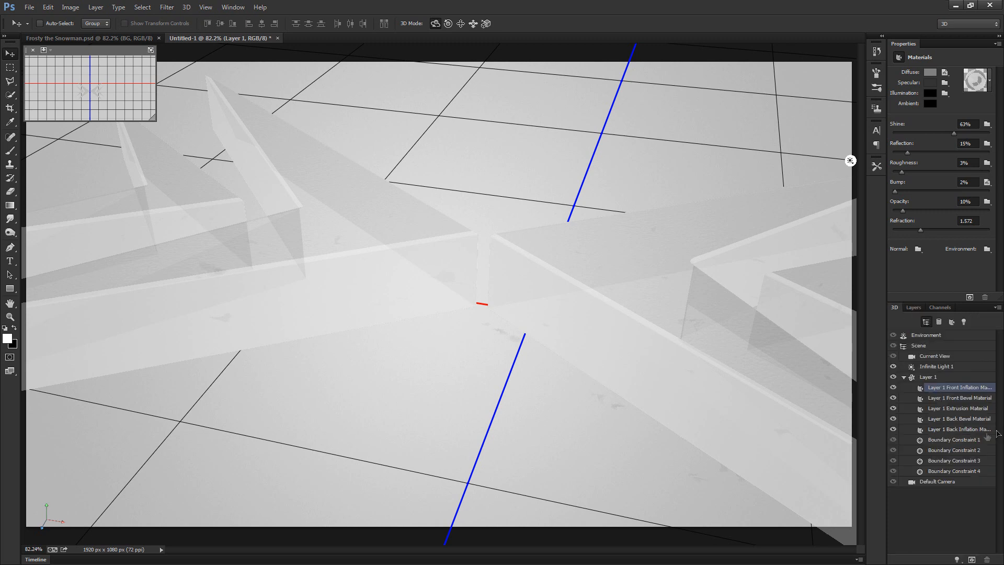
click(957, 429)
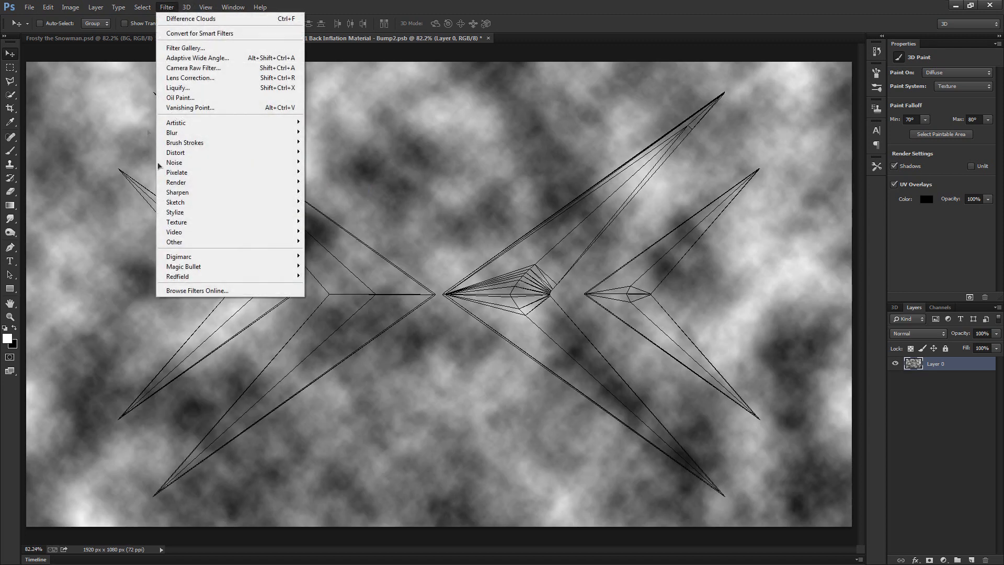
mouse_move(175, 152)
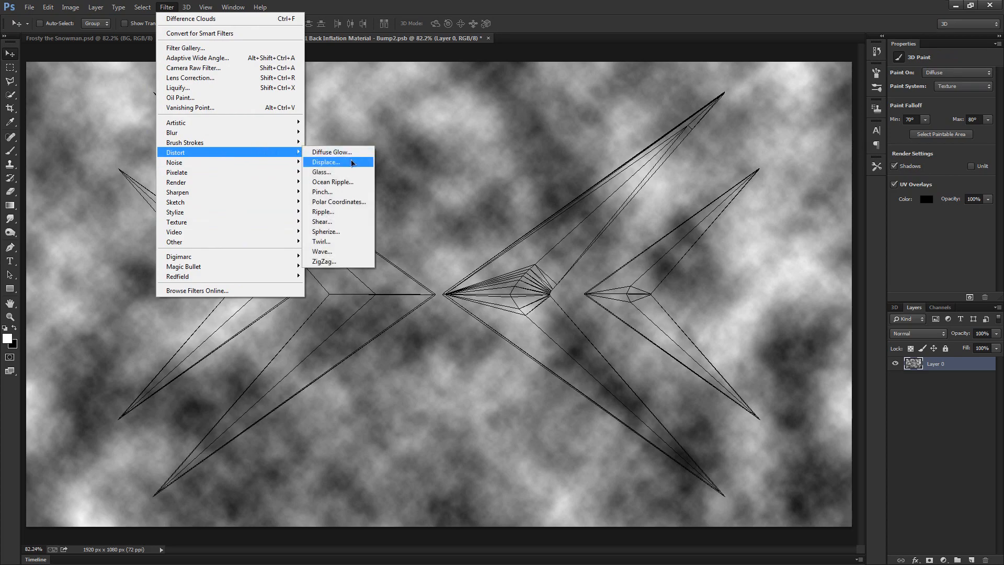
click(321, 171)
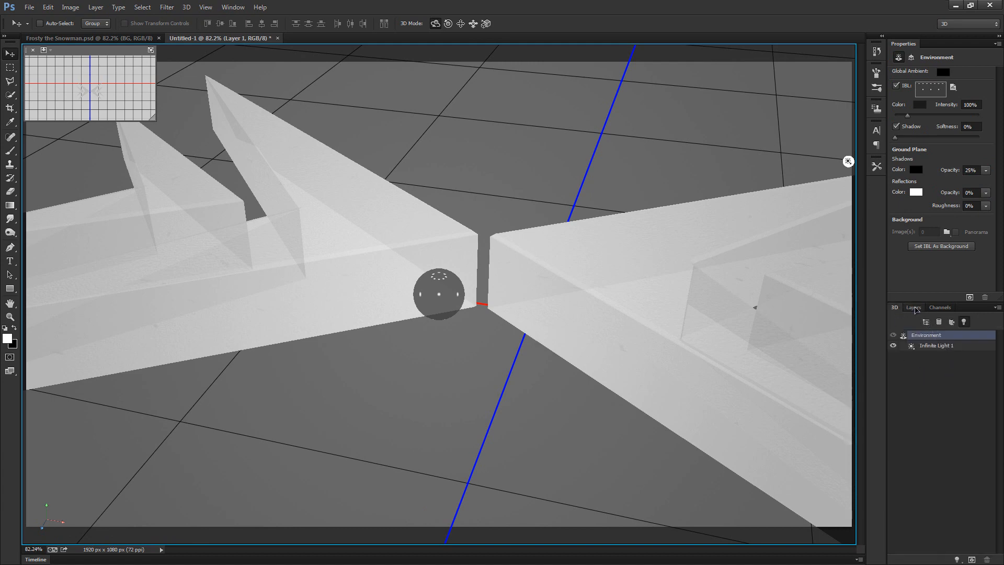
mouse_move(904, 312)
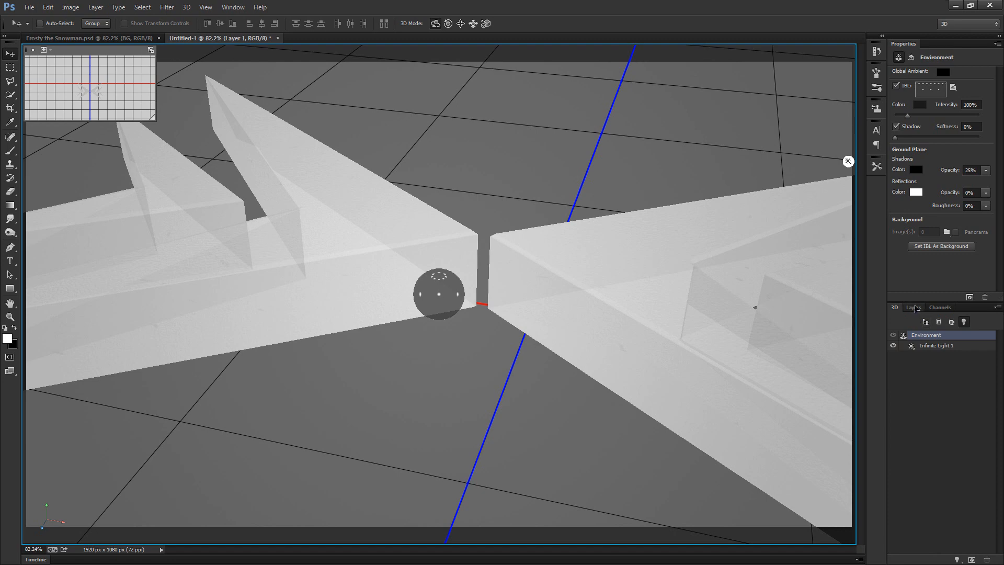
Step: Expand and then collapse Layer 1's texture list in the Layers panel
click(914, 307)
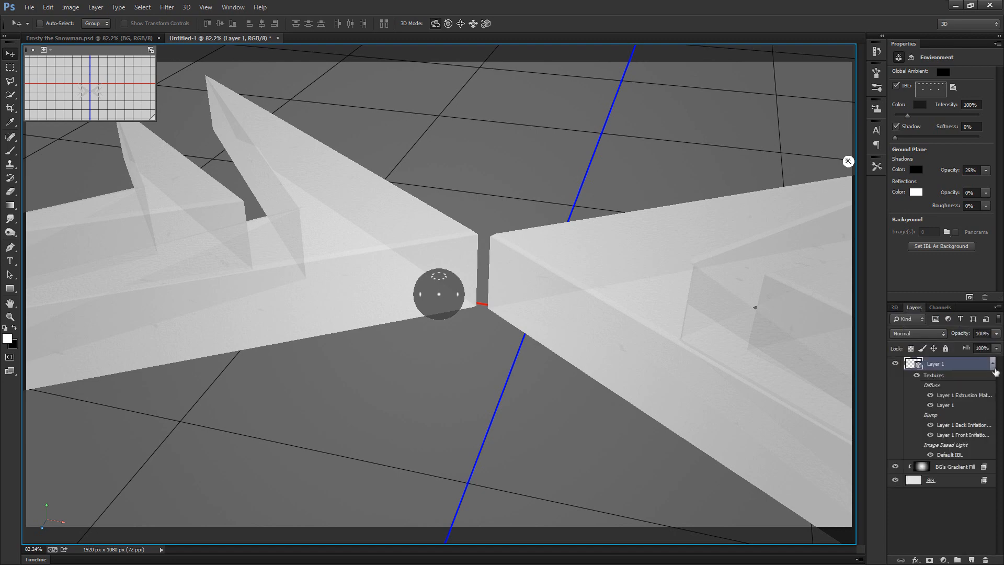
click(894, 307)
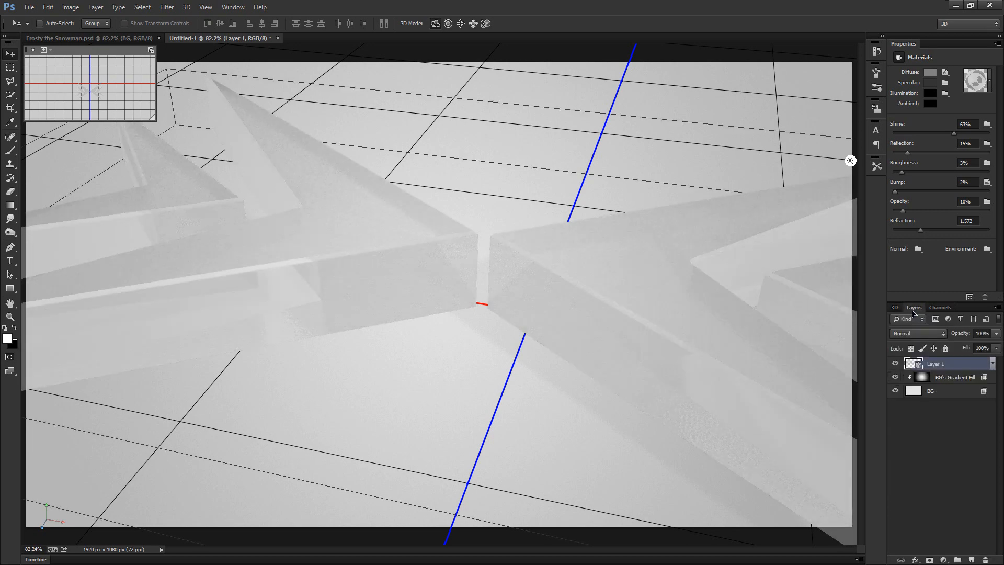
mouse_move(946, 391)
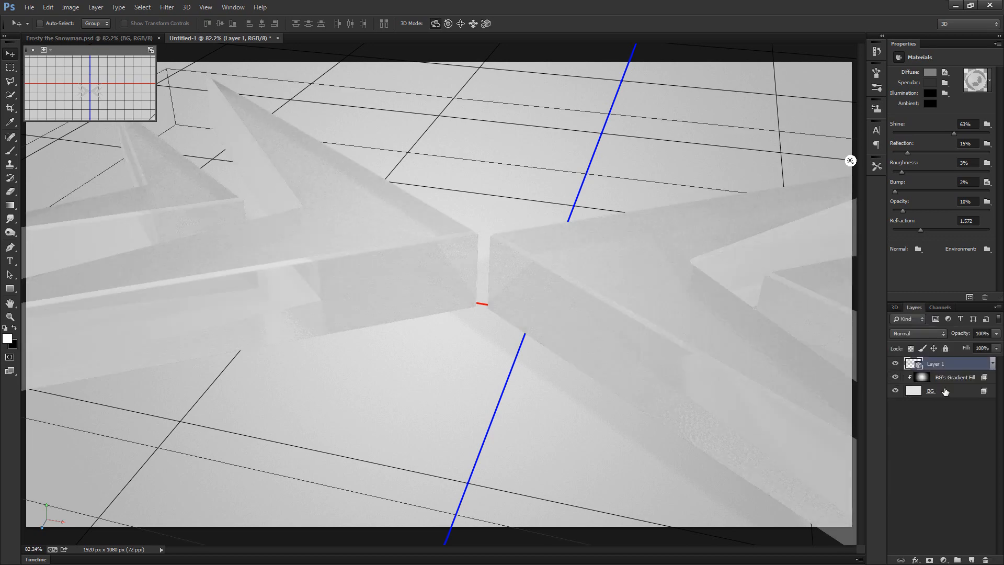